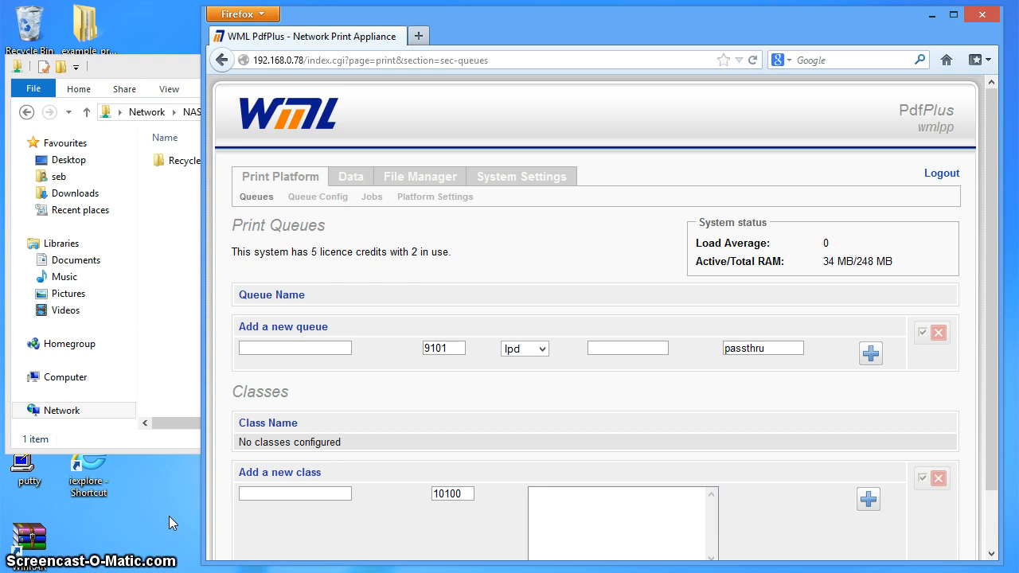
pyautogui.moveTo(172, 488)
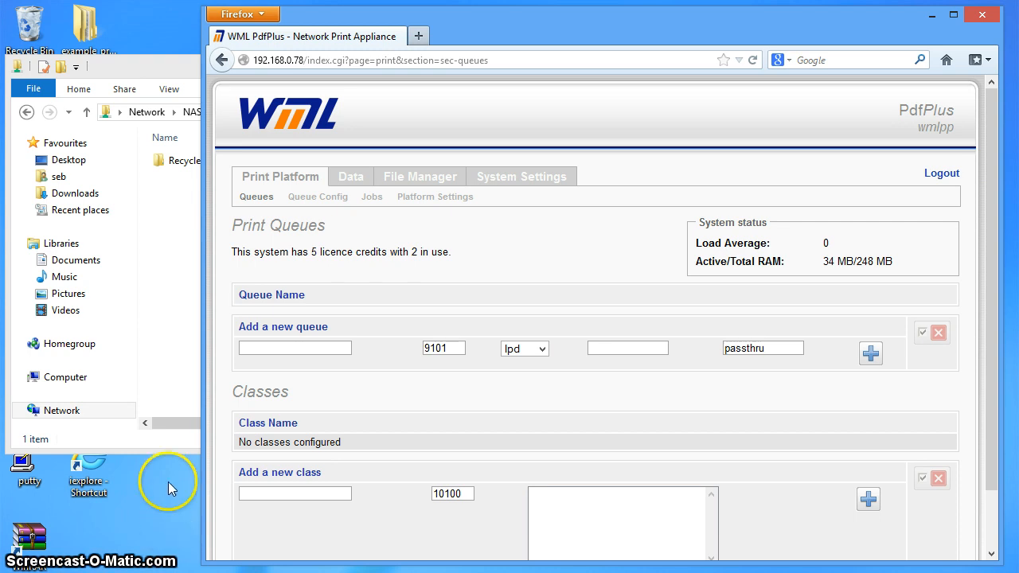
# - Enter 'shareout' as the name of the new print queue
pyautogui.click(294, 348)
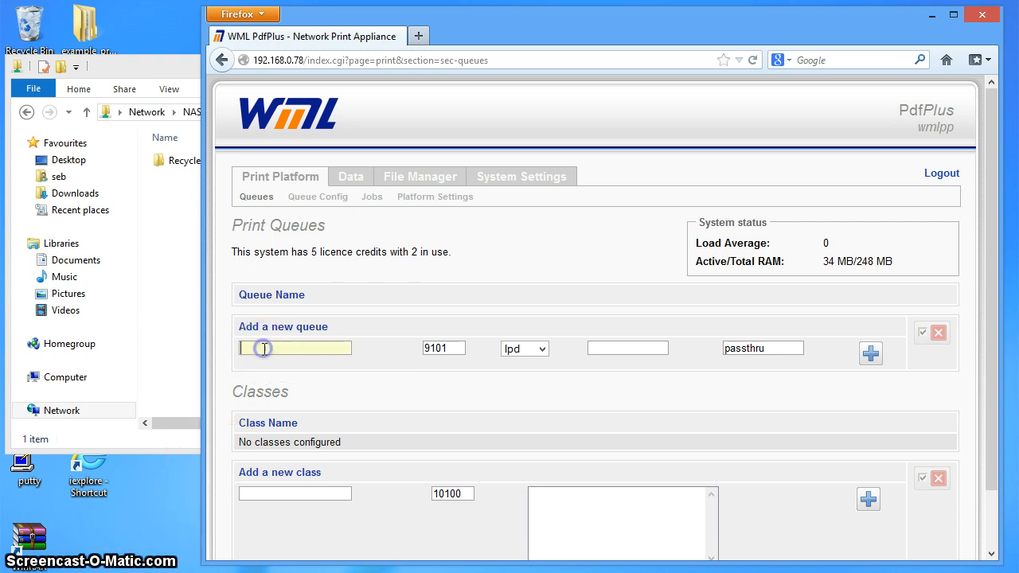
pyautogui.write('shareout')
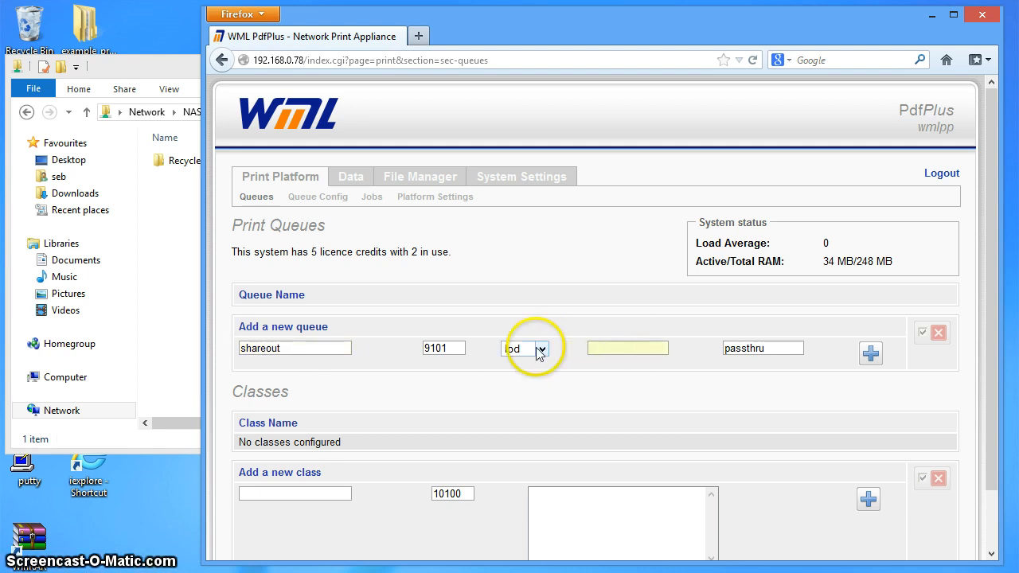
# - Set output protocol to share at \\NAS1\winshare and add the shareout queue
pyautogui.click(627, 348)
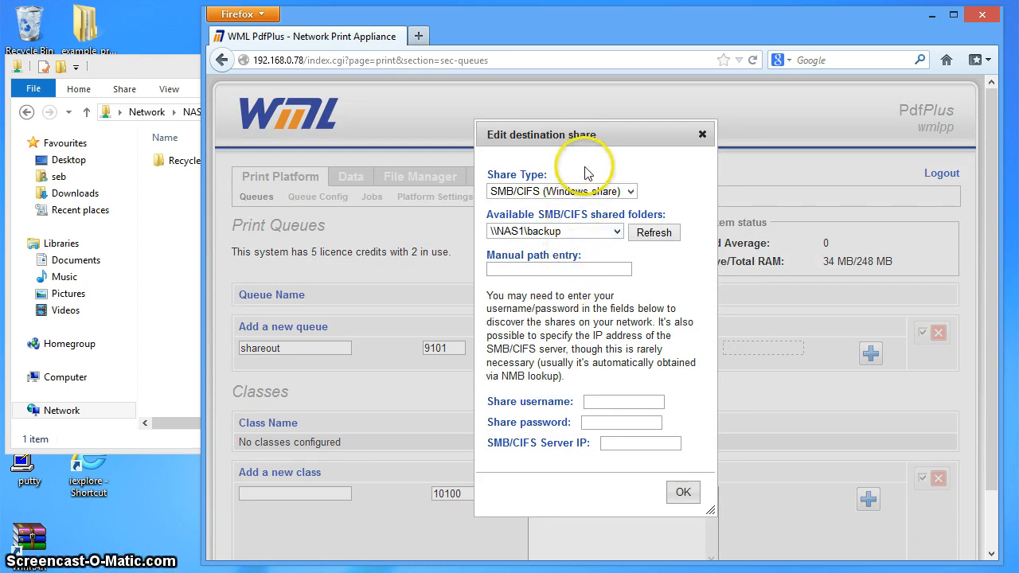
pyautogui.moveTo(620, 236)
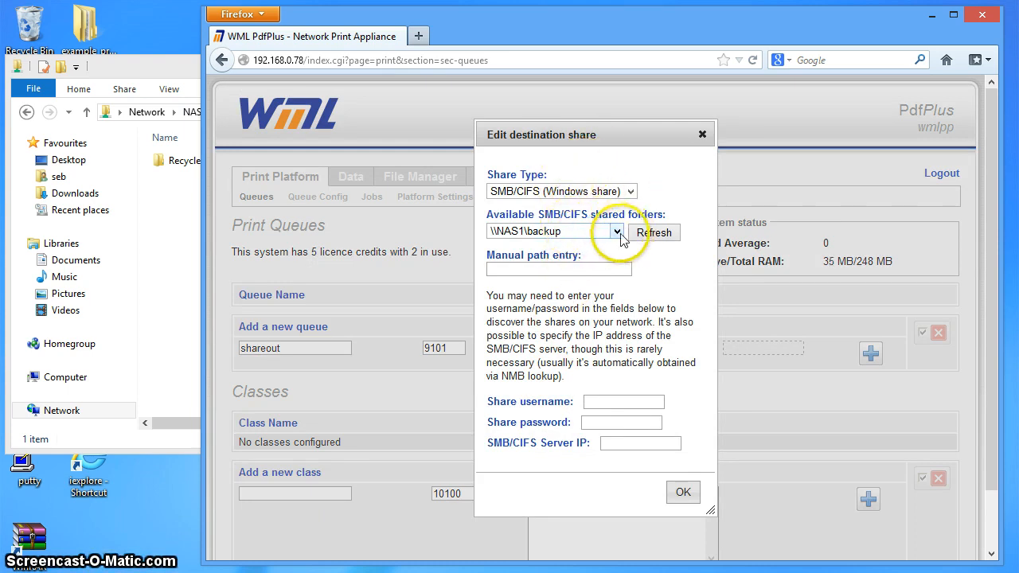
pyautogui.click(617, 232)
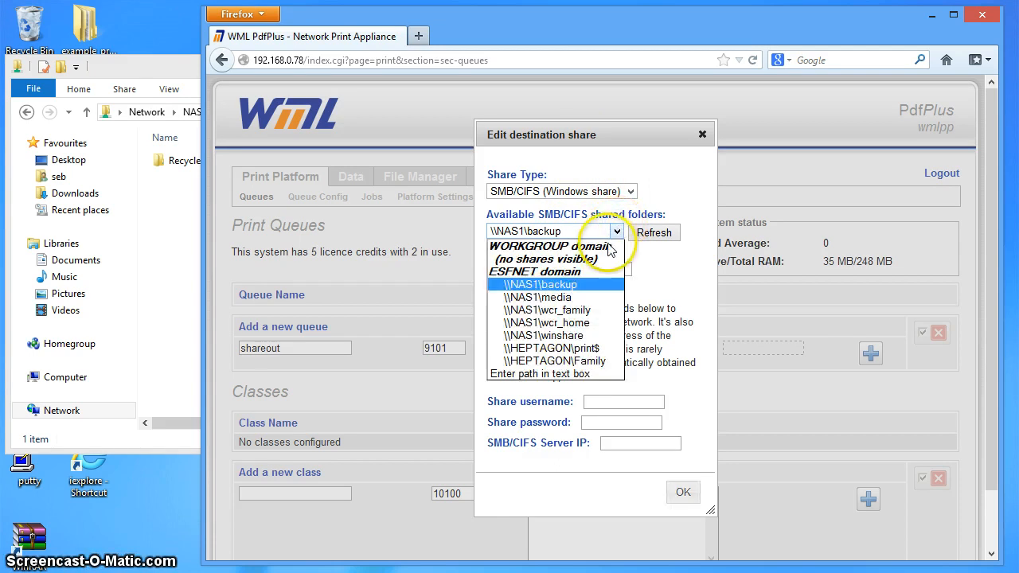
pyautogui.moveTo(547, 297)
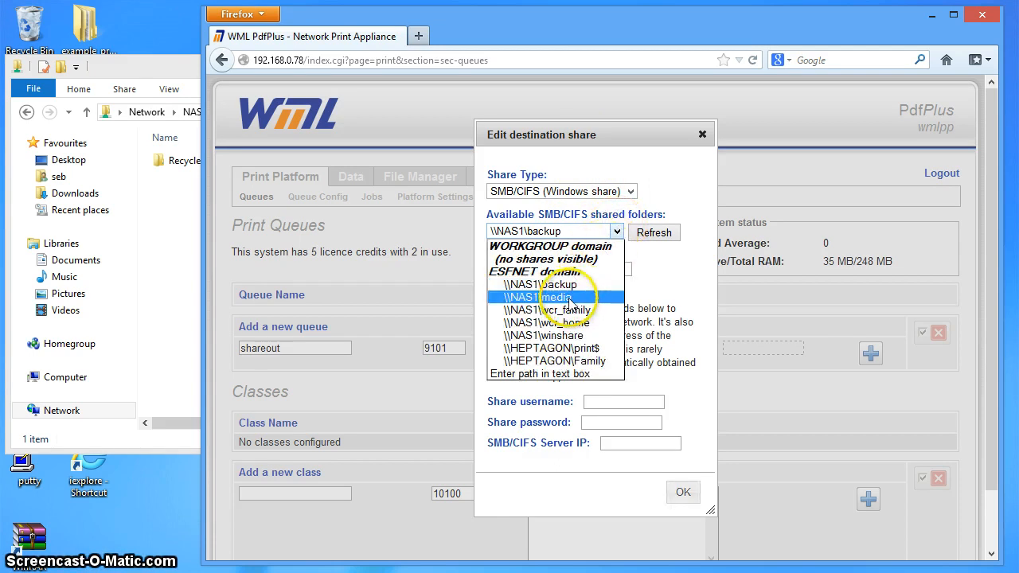
pyautogui.click(544, 335)
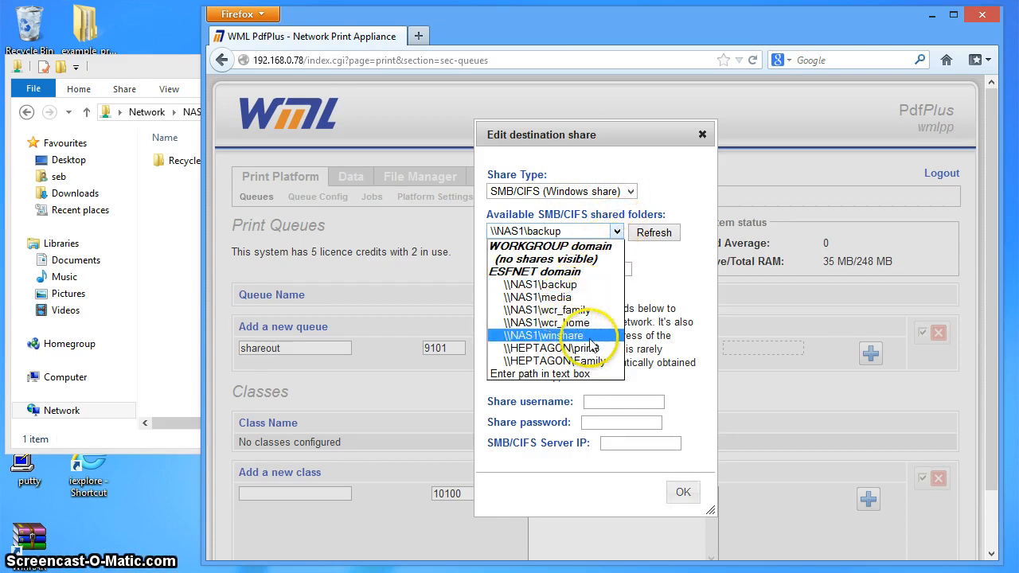
pyautogui.click(546, 335)
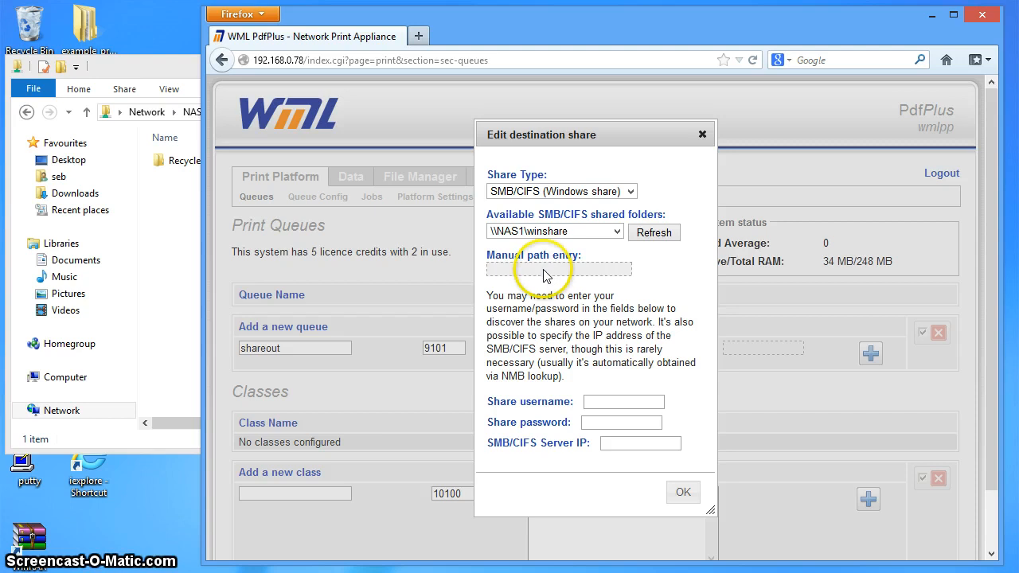
pyautogui.moveTo(576, 309)
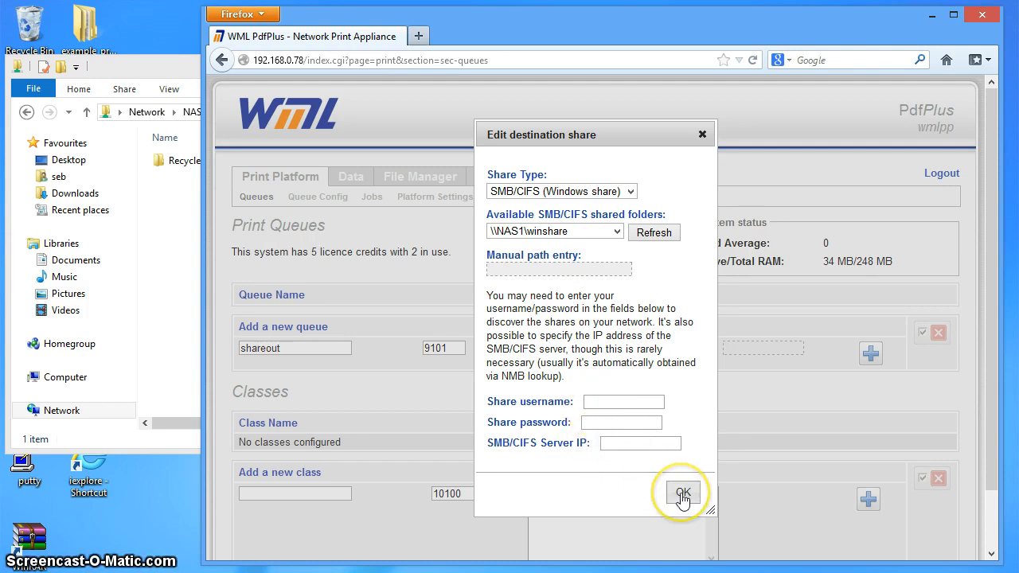
pyautogui.click(682, 493)
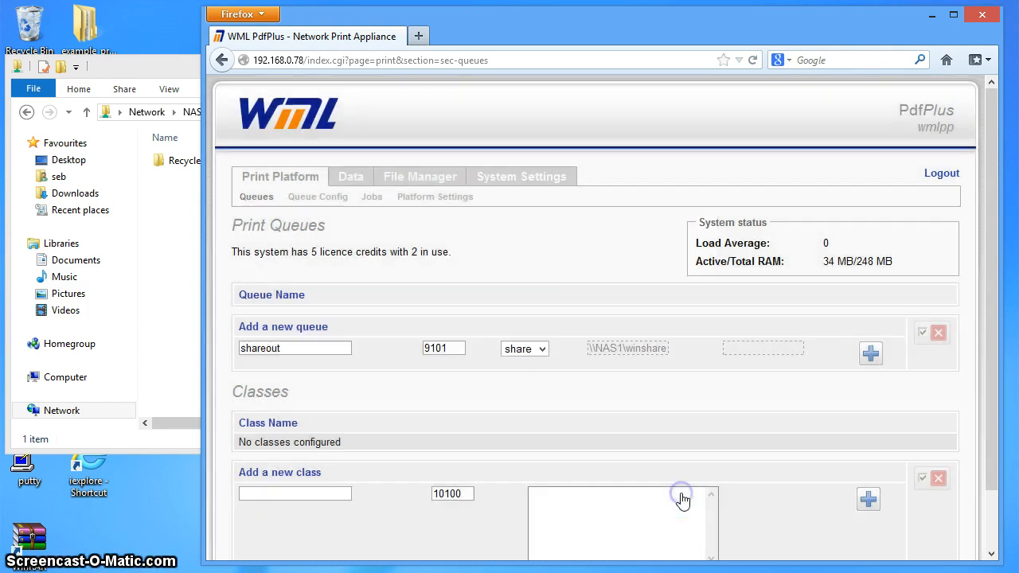
pyautogui.moveTo(663, 382)
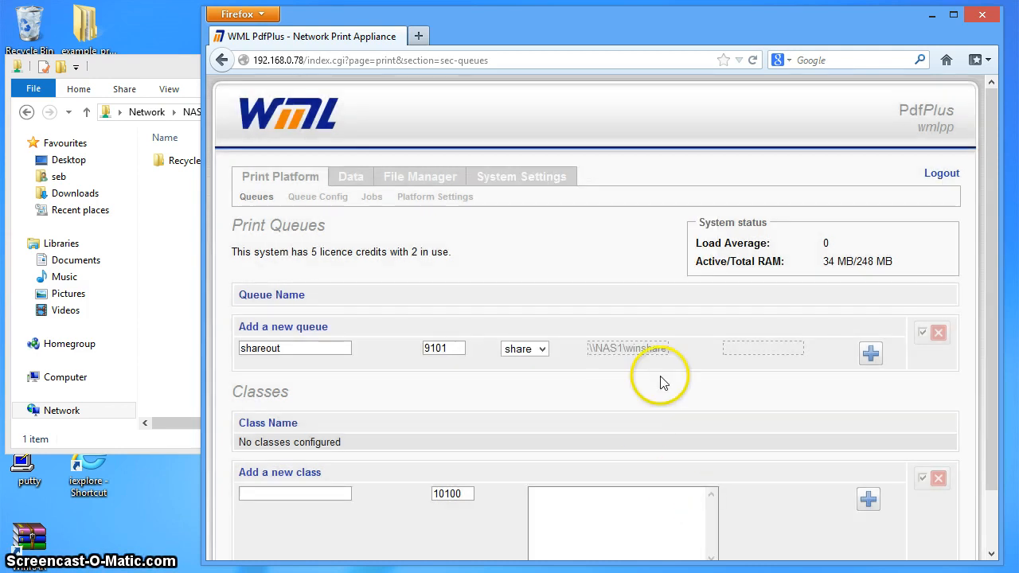
pyautogui.click(870, 354)
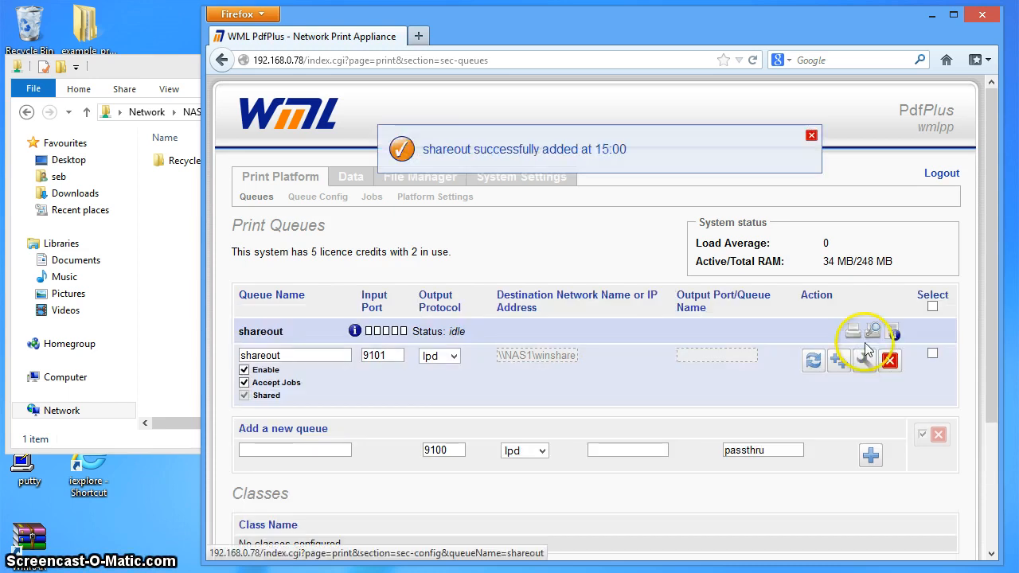
pyautogui.click(811, 135)
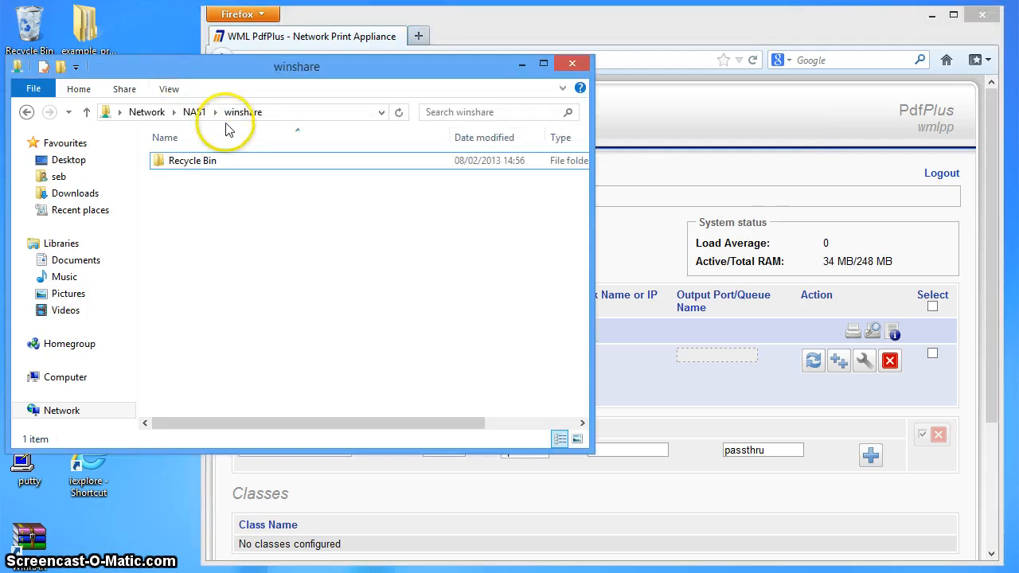
pyautogui.moveTo(509, 265)
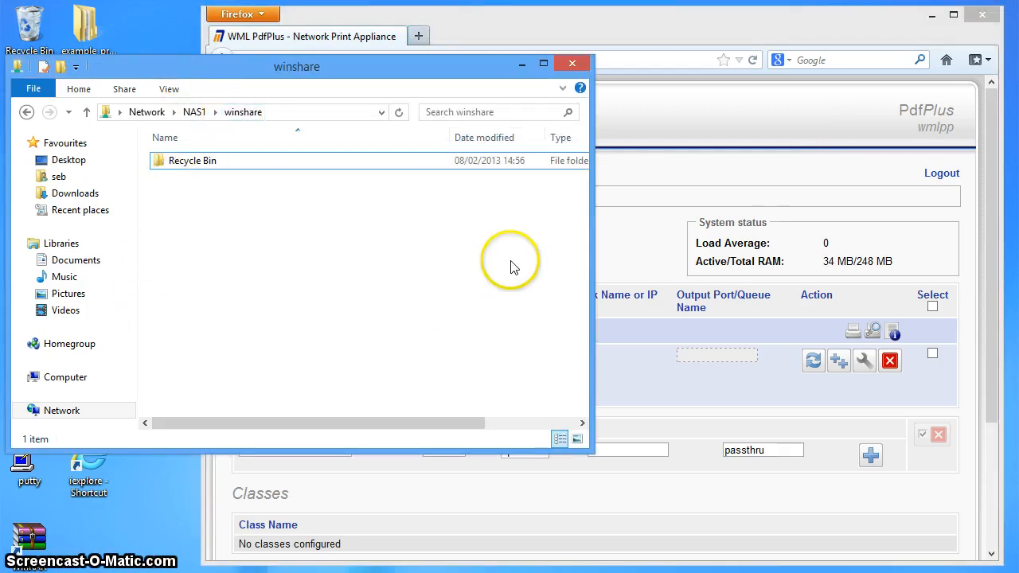
pyautogui.moveTo(251, 195)
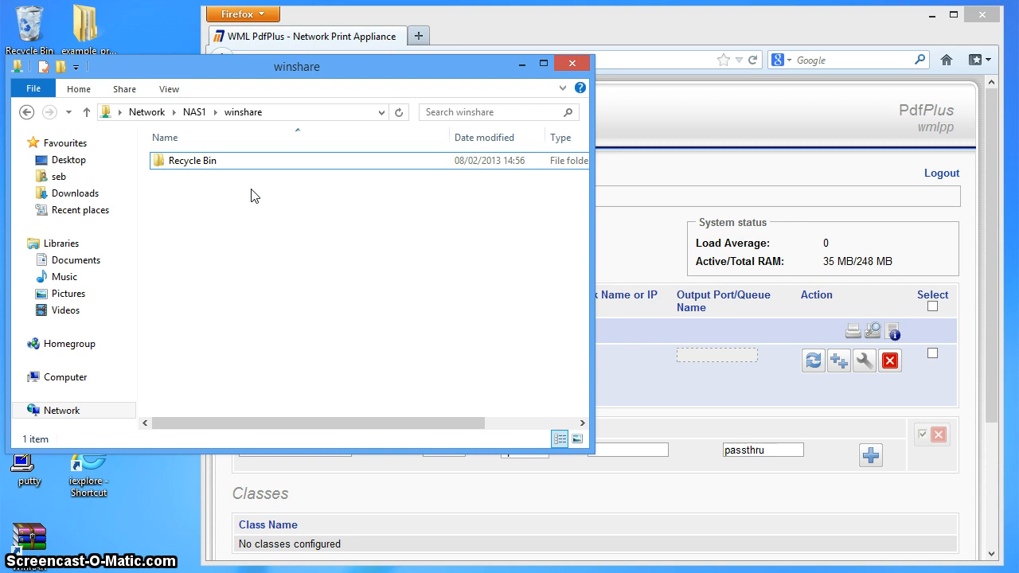
pyautogui.moveTo(346, 82)
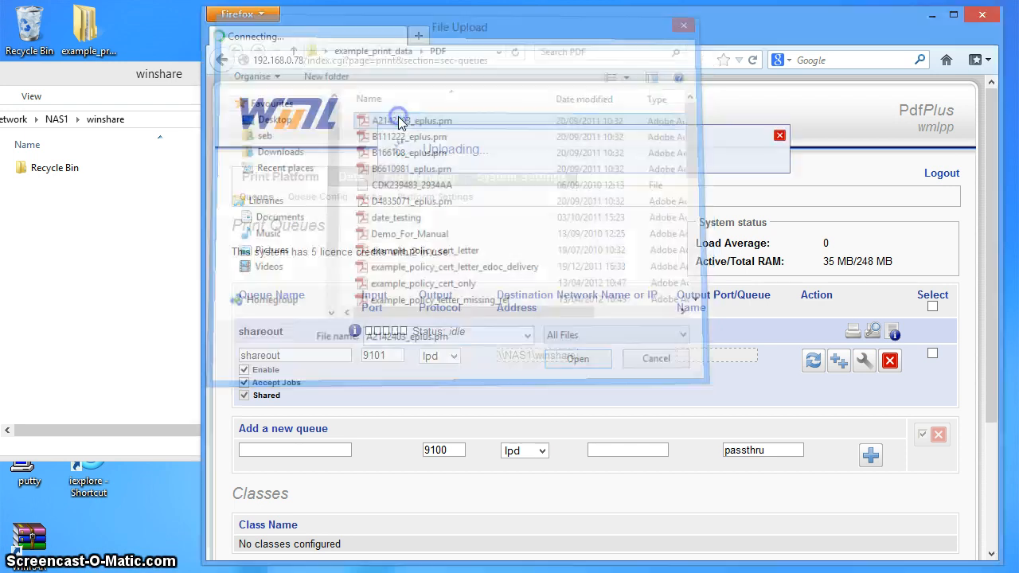
# - Upload a .prn test file to the shareout queue as Job 9
pyautogui.click(577, 358)
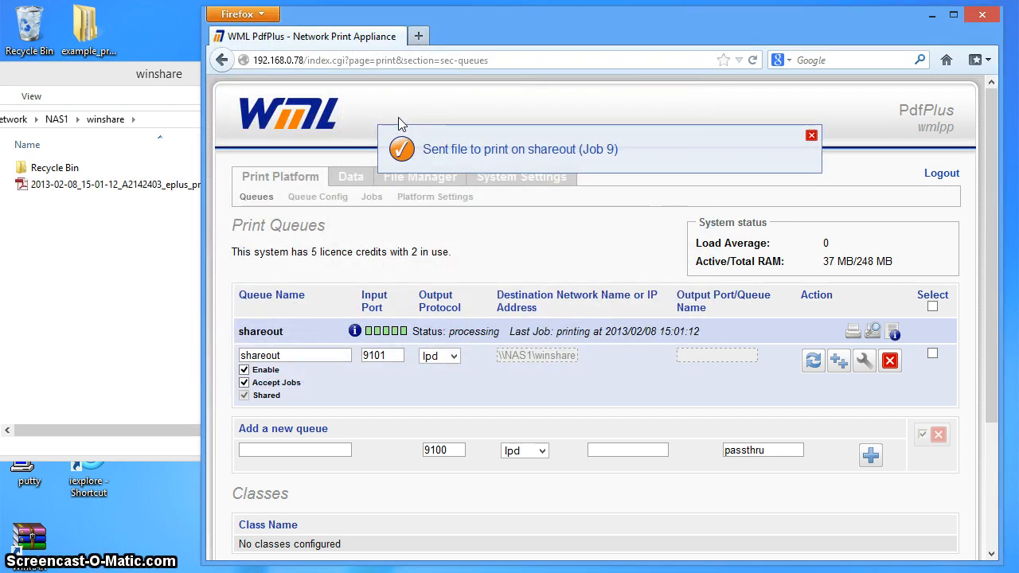
pyautogui.moveTo(177, 77)
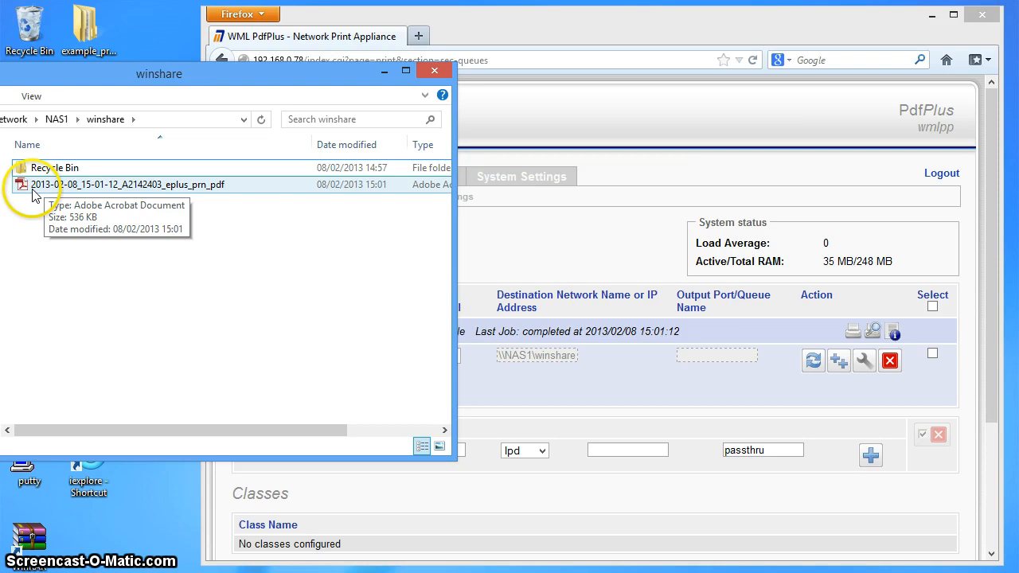
pyautogui.moveTo(83, 199)
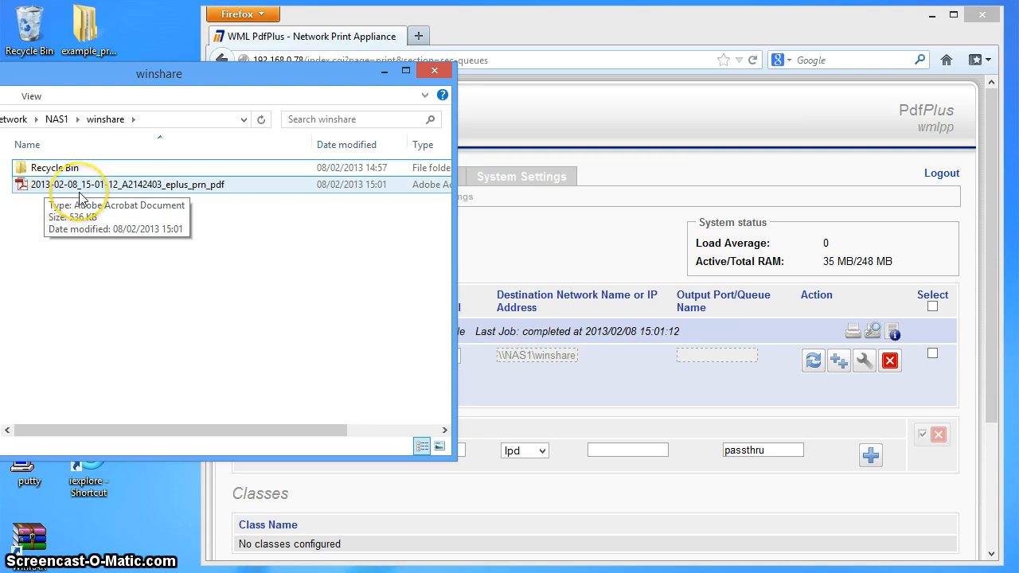
pyautogui.moveTo(116, 195)
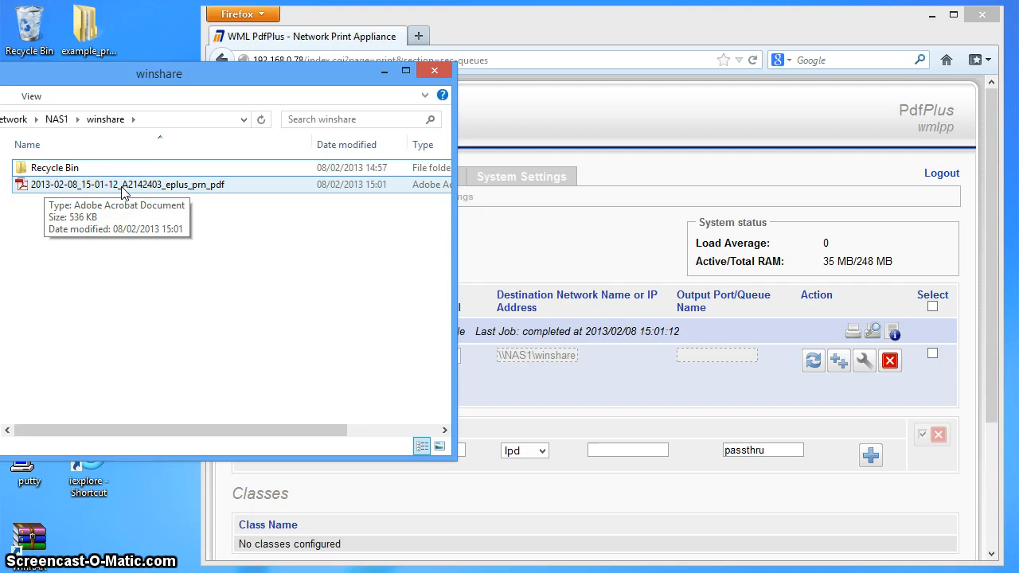
pyautogui.moveTo(199, 191)
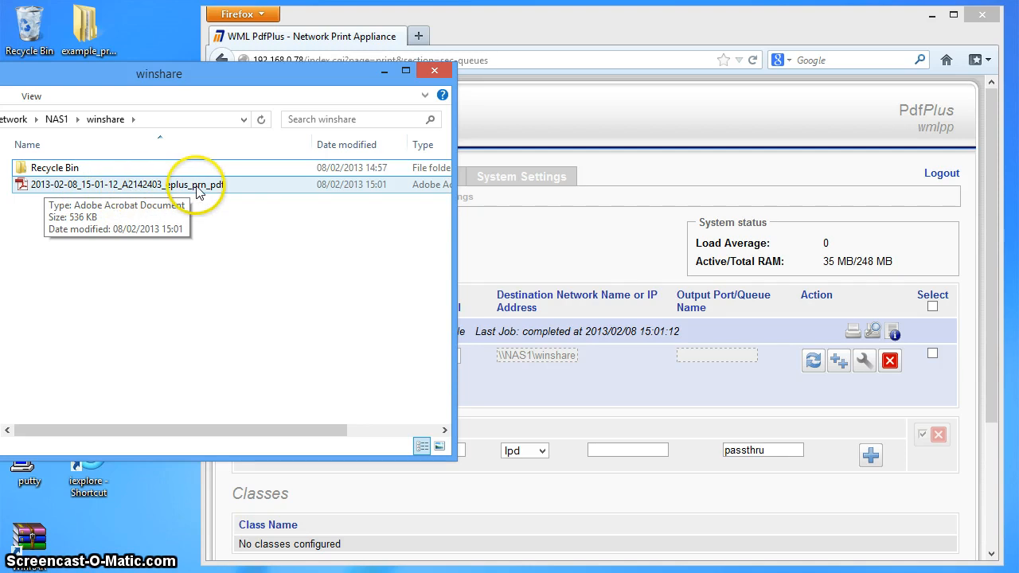
pyautogui.moveTo(143, 187)
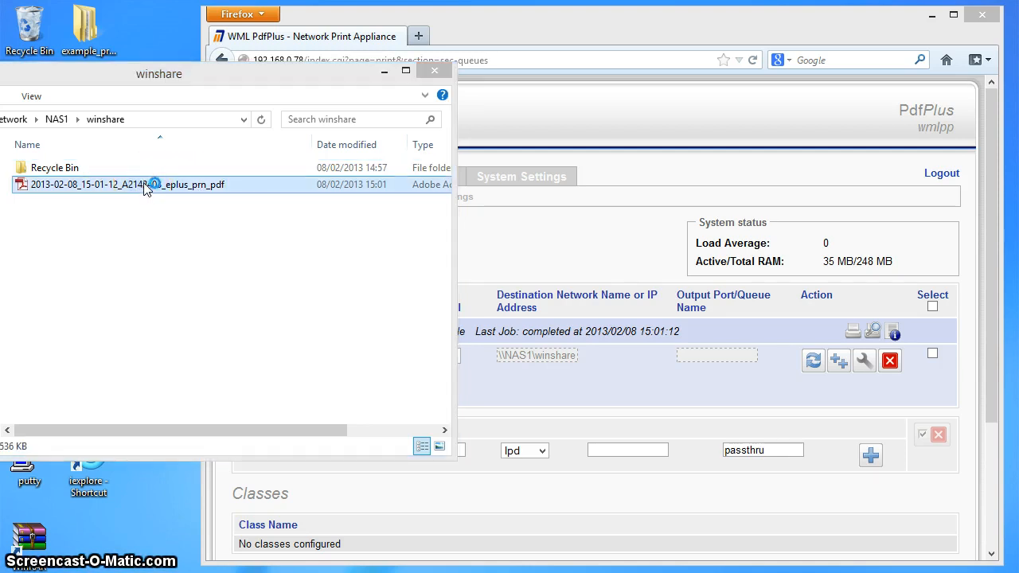
# - Open the printed insurance letter PDF, scroll through it, and close Adobe Reader
pyautogui.doubleClick(119, 184)
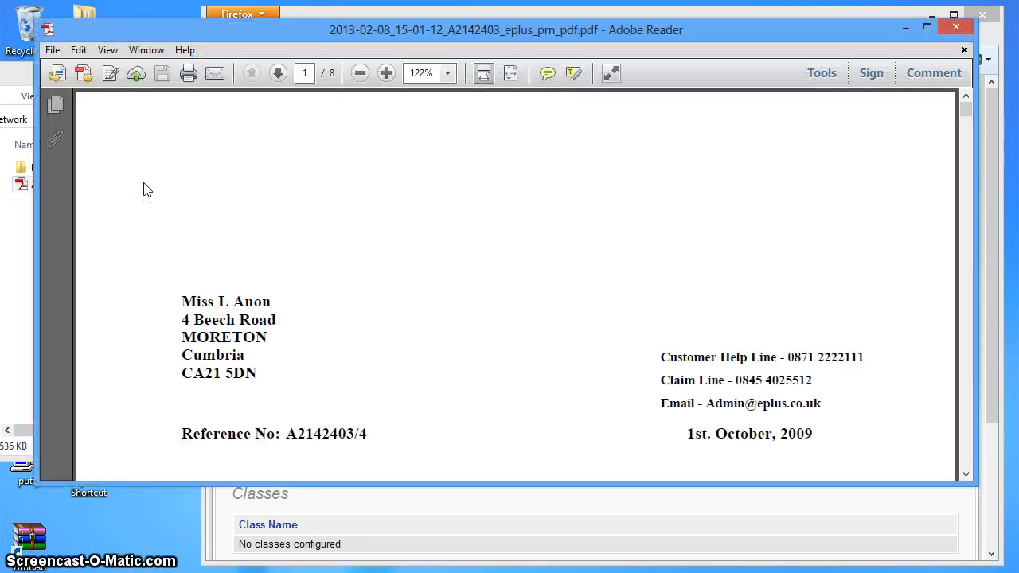
pyautogui.scroll(-3)
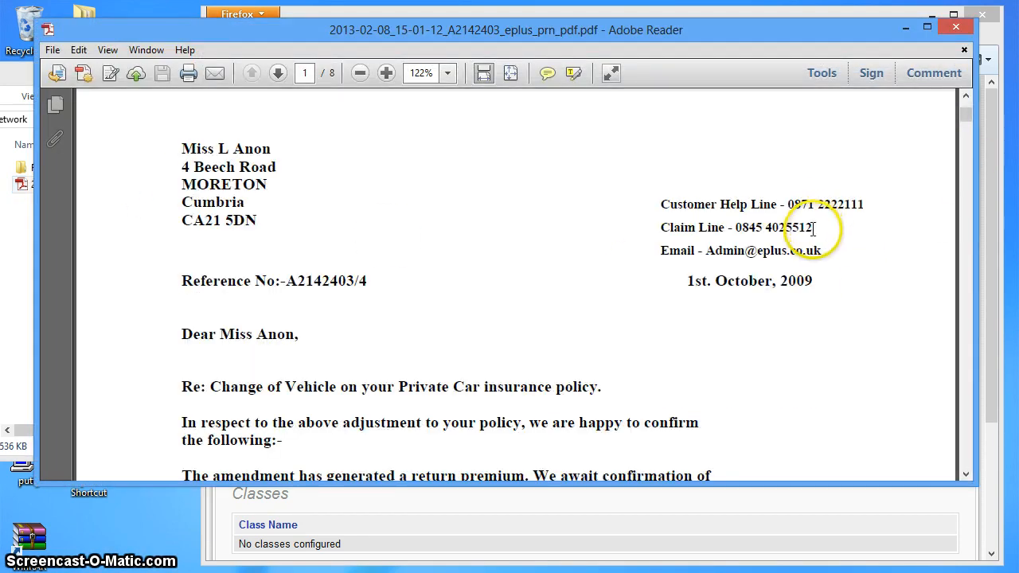
pyautogui.scroll(-3)
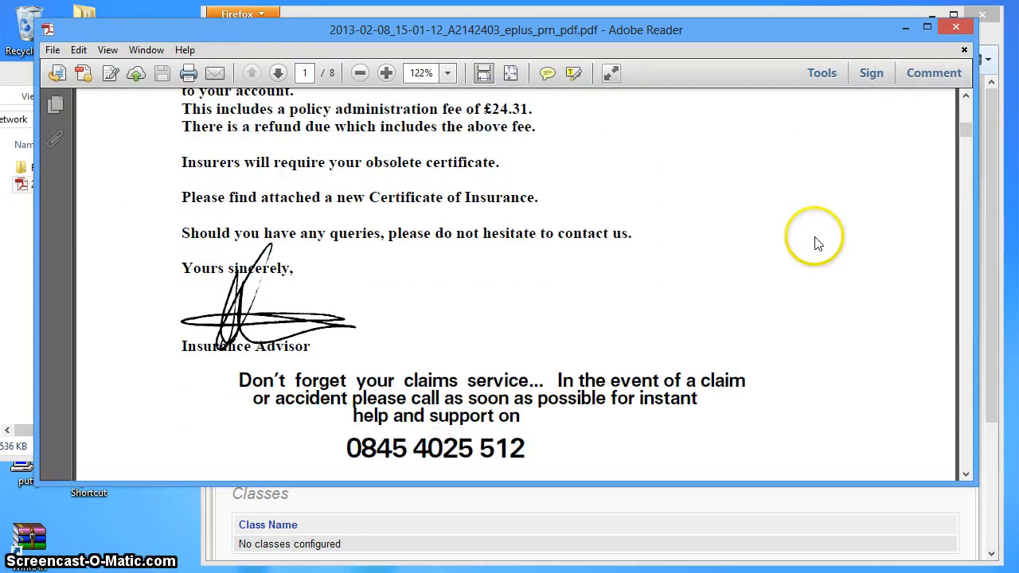
pyautogui.scroll(-3)
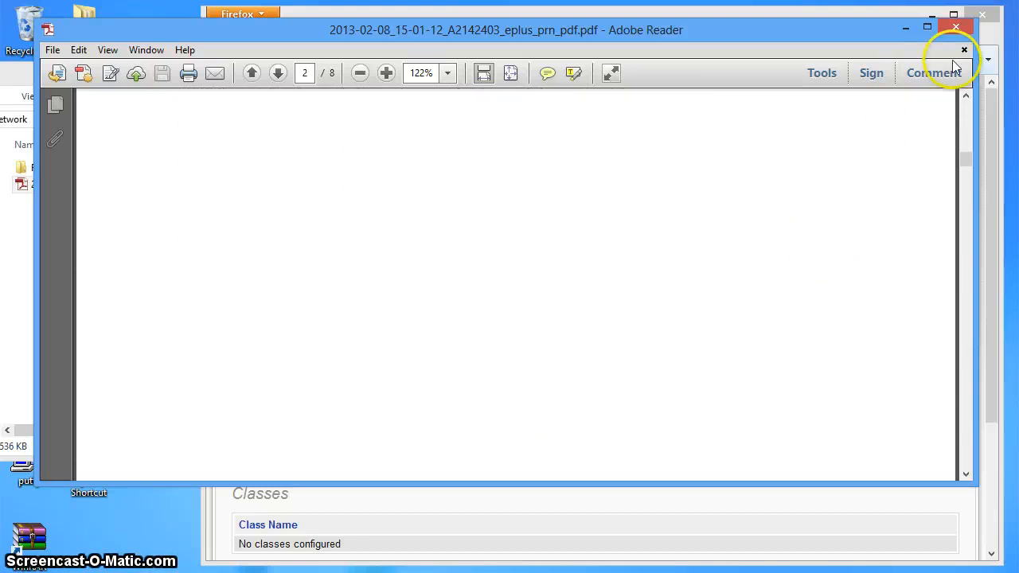
pyautogui.click(956, 26)
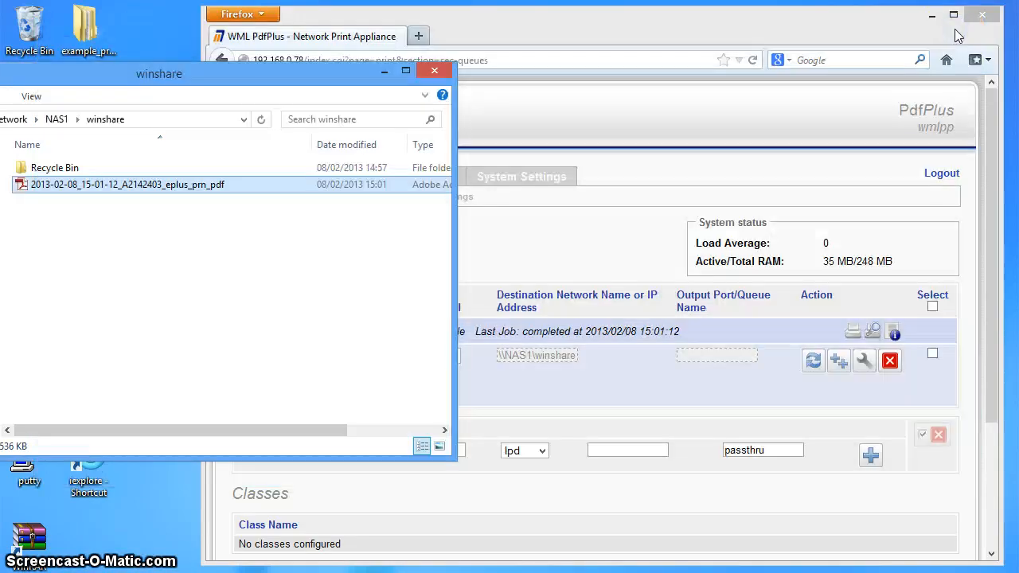
# - Permanently delete the printed PDF from the winshare folder
pyautogui.rightClick(128, 184)
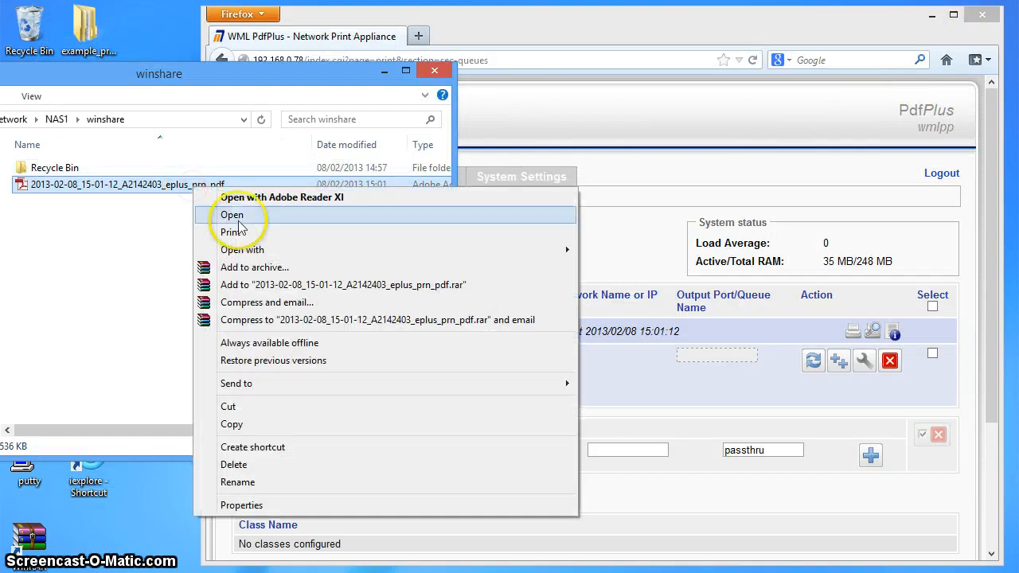
pyautogui.click(233, 464)
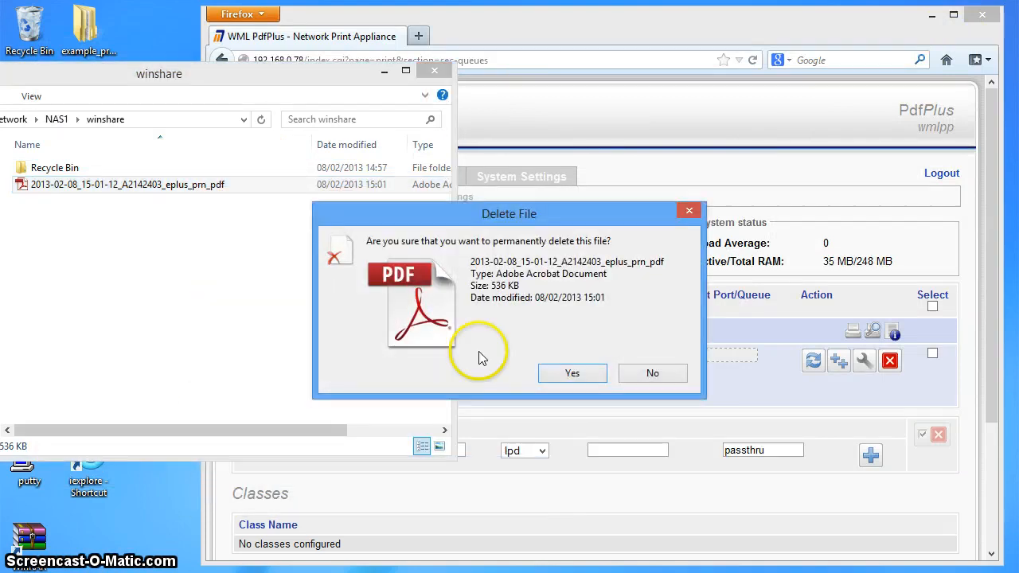
pyautogui.click(572, 373)
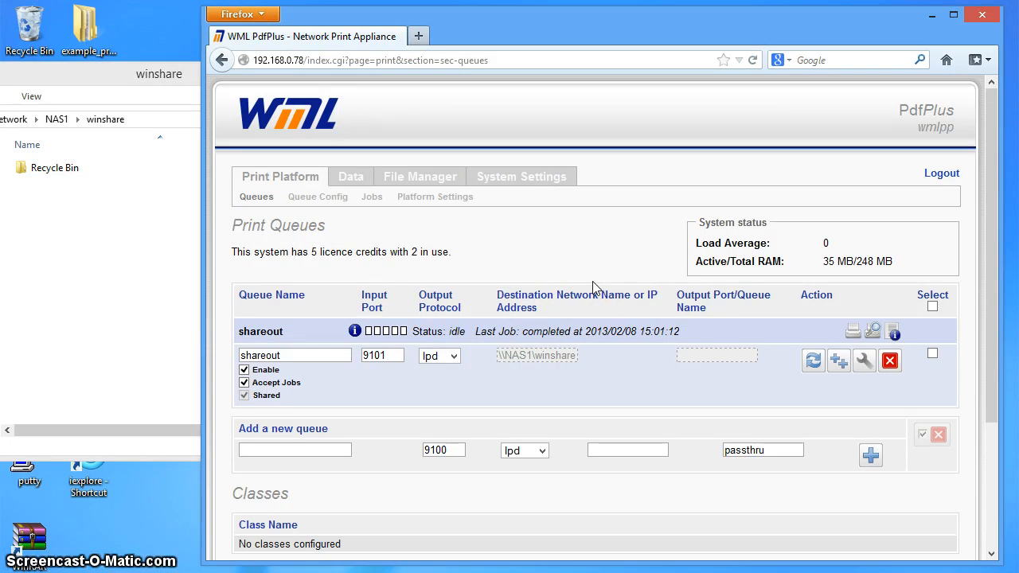
pyautogui.moveTo(587, 344)
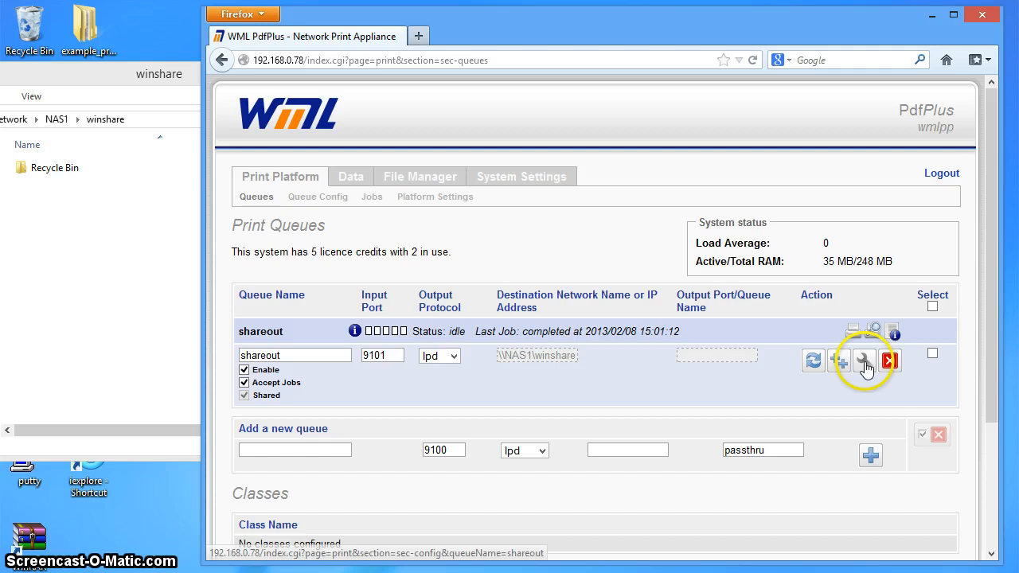
pyautogui.moveTo(864, 361)
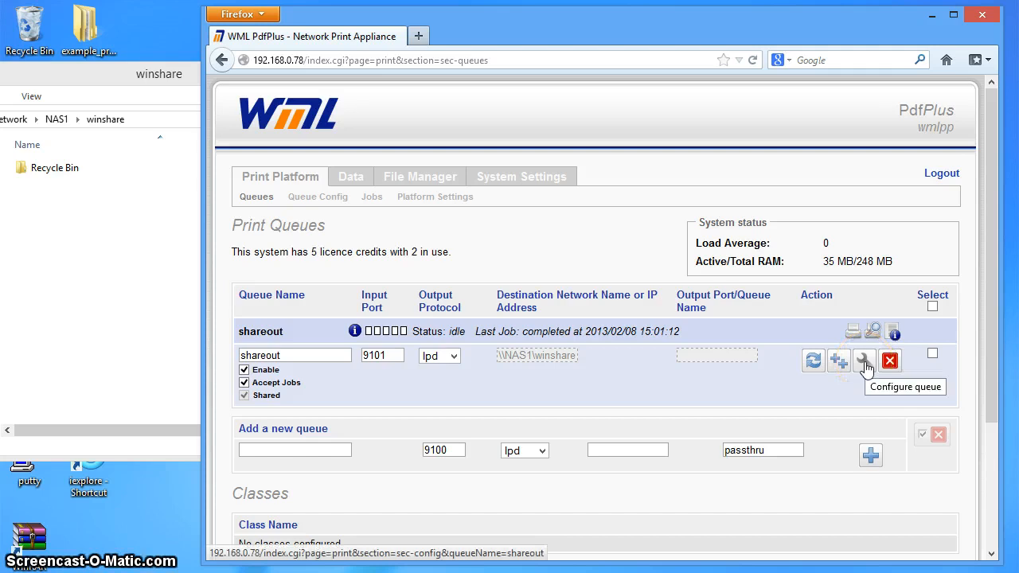
# - Open the shareout queue's configuration on its Input settings tab
pyautogui.click(865, 360)
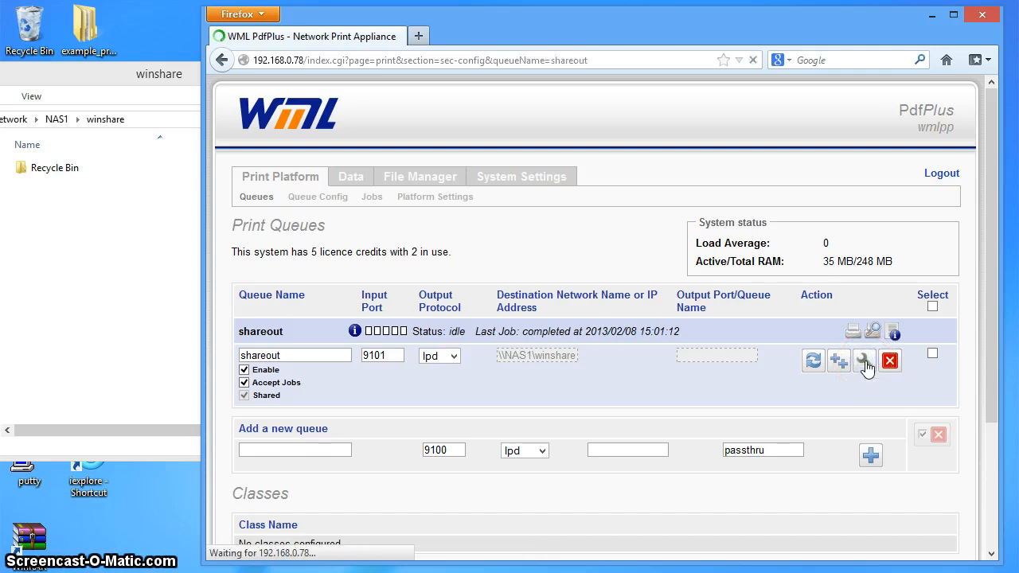
pyautogui.click(865, 361)
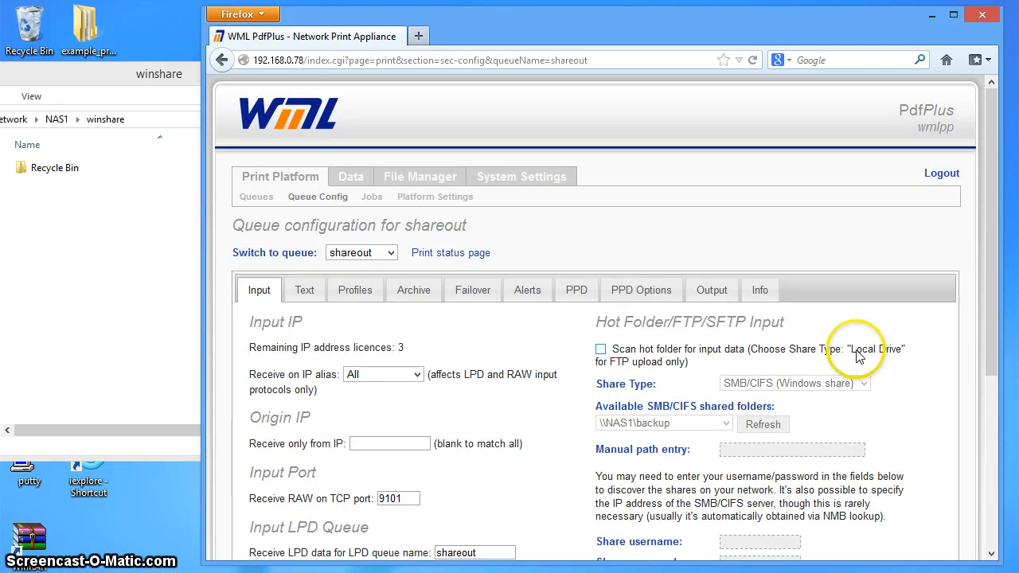
pyautogui.moveTo(711, 290)
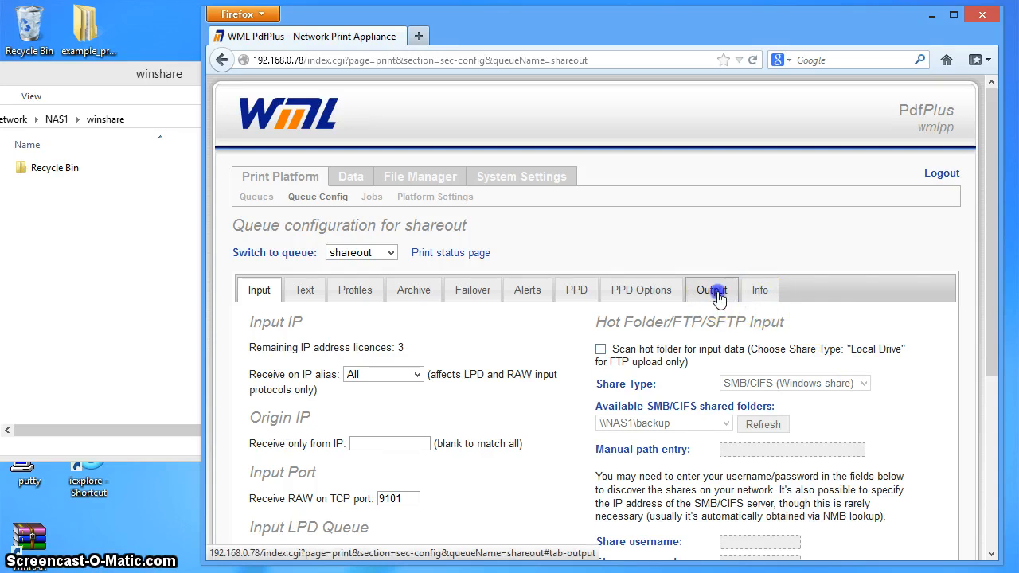
# - View shareout's Output settings down to the file name Fields: Date, Time, Job title
pyautogui.click(711, 289)
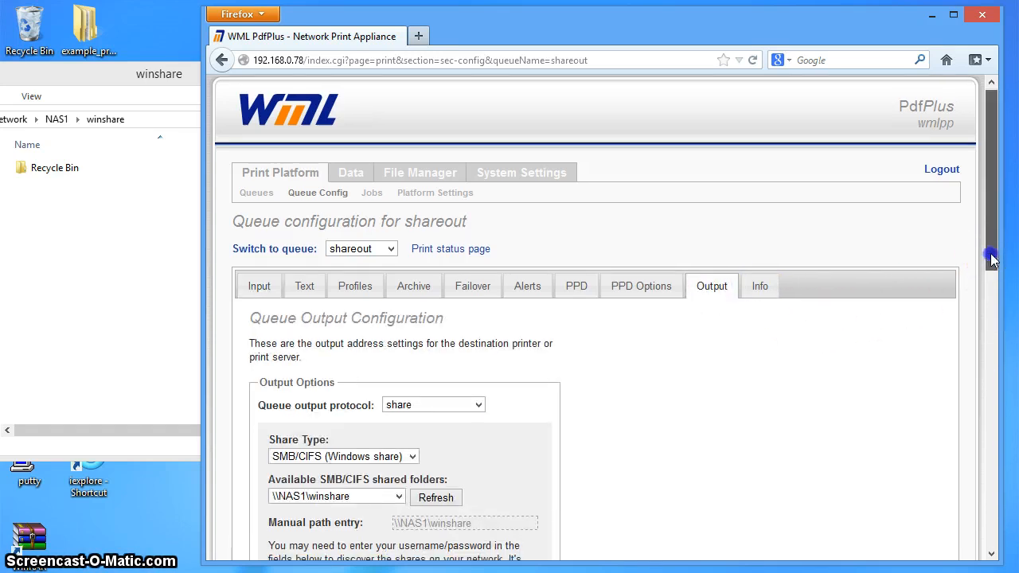
pyautogui.scroll(-3)
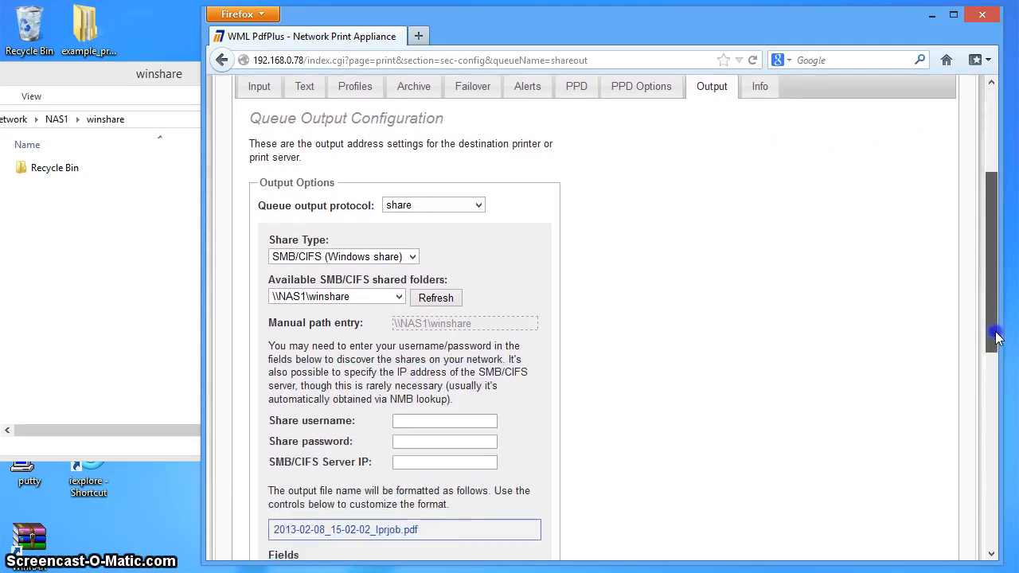
pyautogui.scroll(-3)
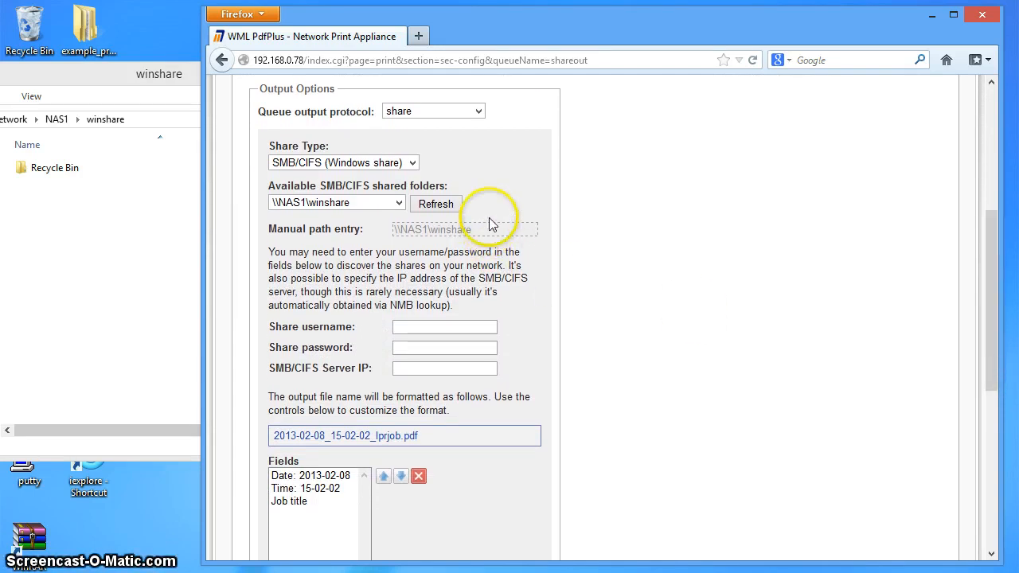
pyautogui.moveTo(494, 197)
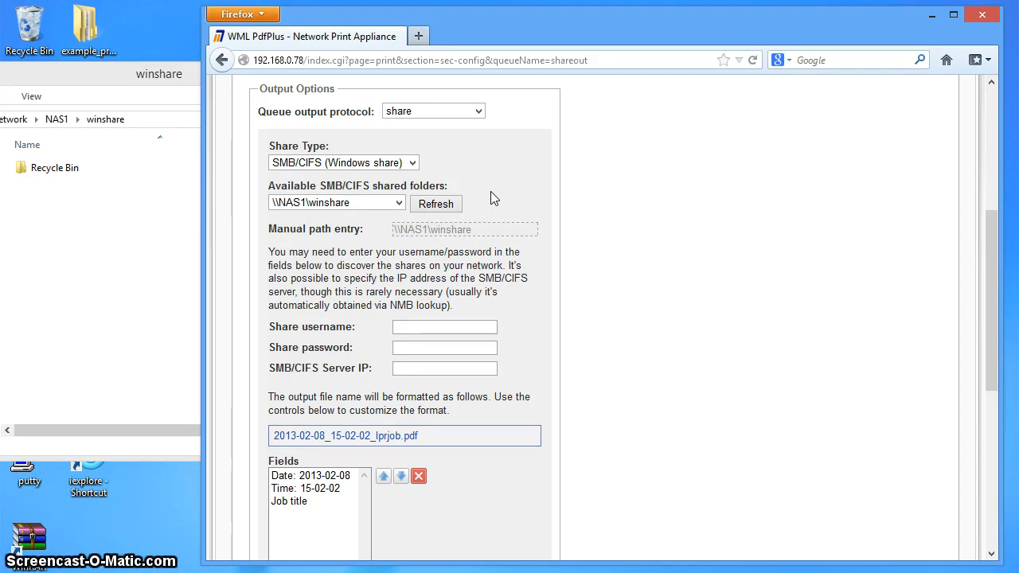
pyautogui.moveTo(996, 238)
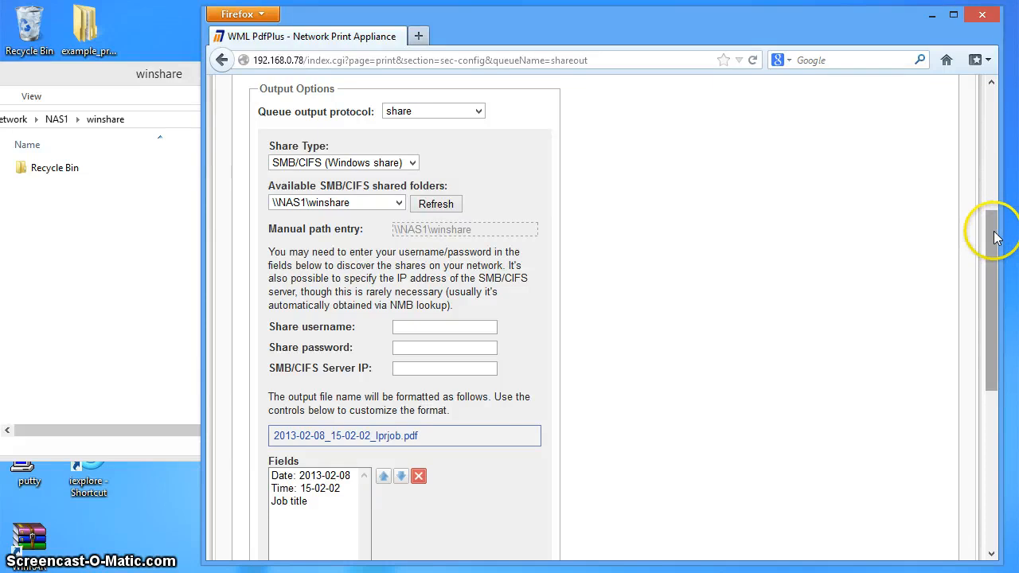
pyautogui.scroll(-3)
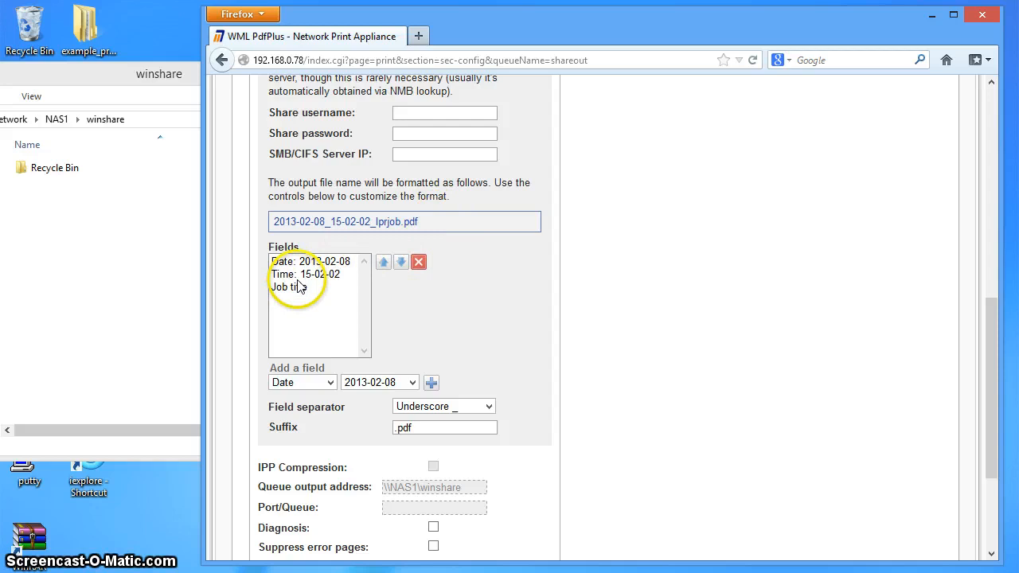
# - Replace the Date field with Queue and move Queue to the front of the name
pyautogui.click(310, 261)
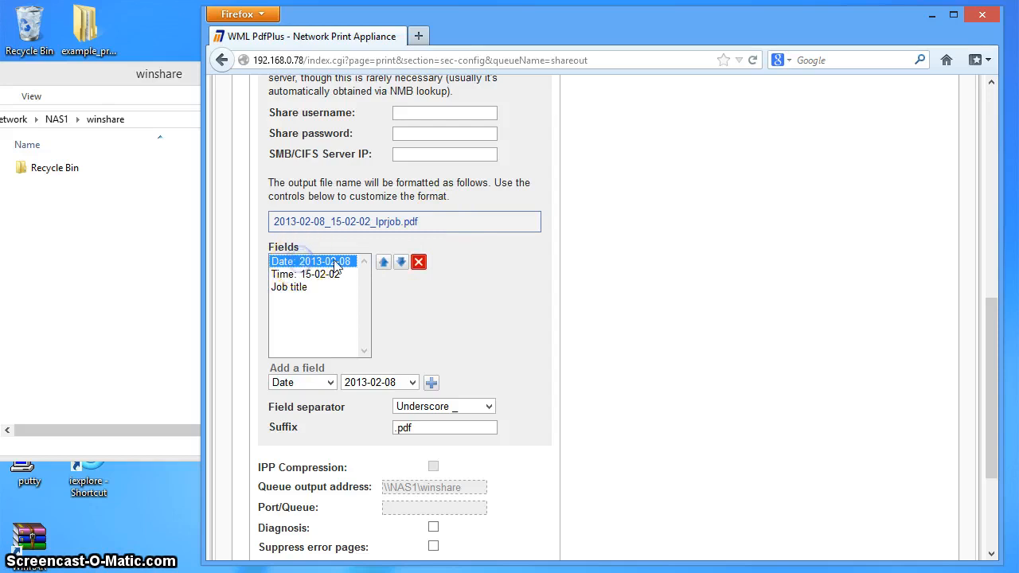
pyautogui.click(418, 262)
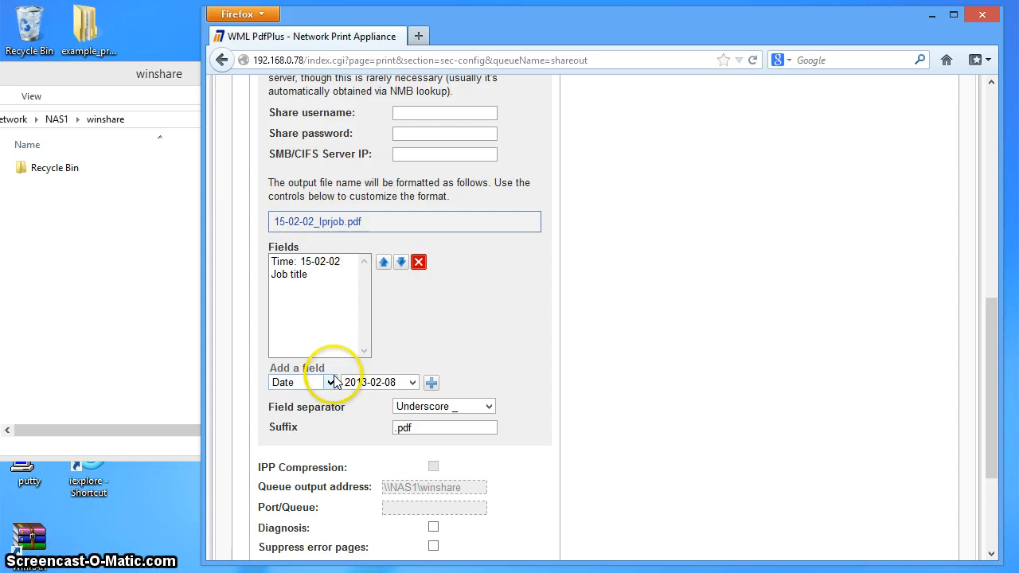
pyautogui.click(329, 382)
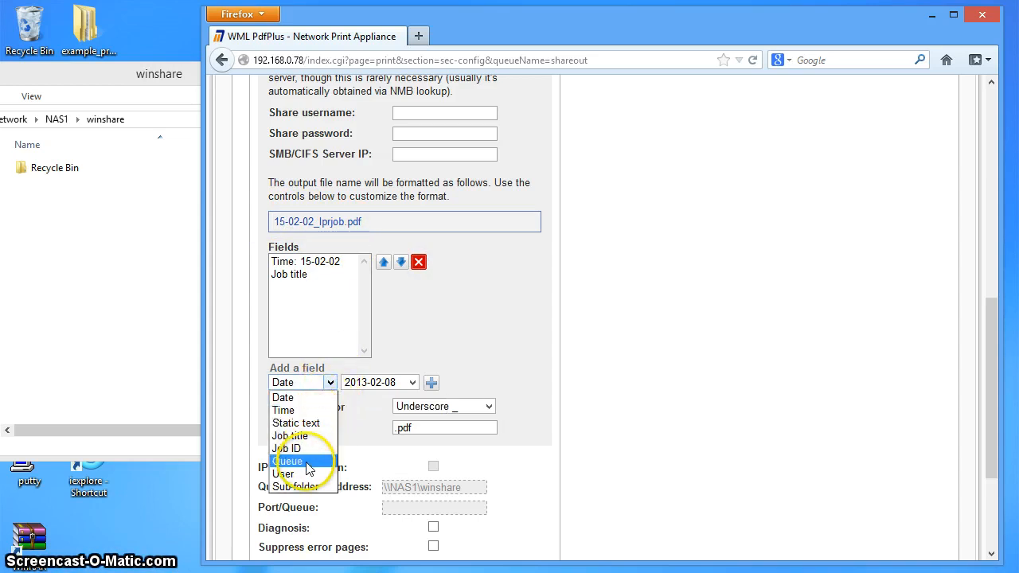
pyautogui.click(287, 461)
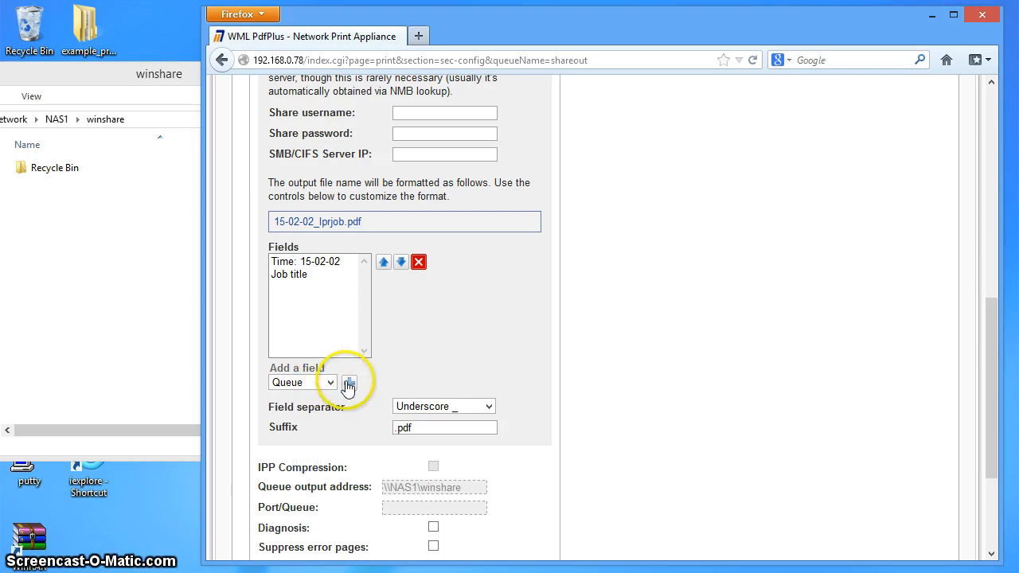
pyautogui.click(348, 383)
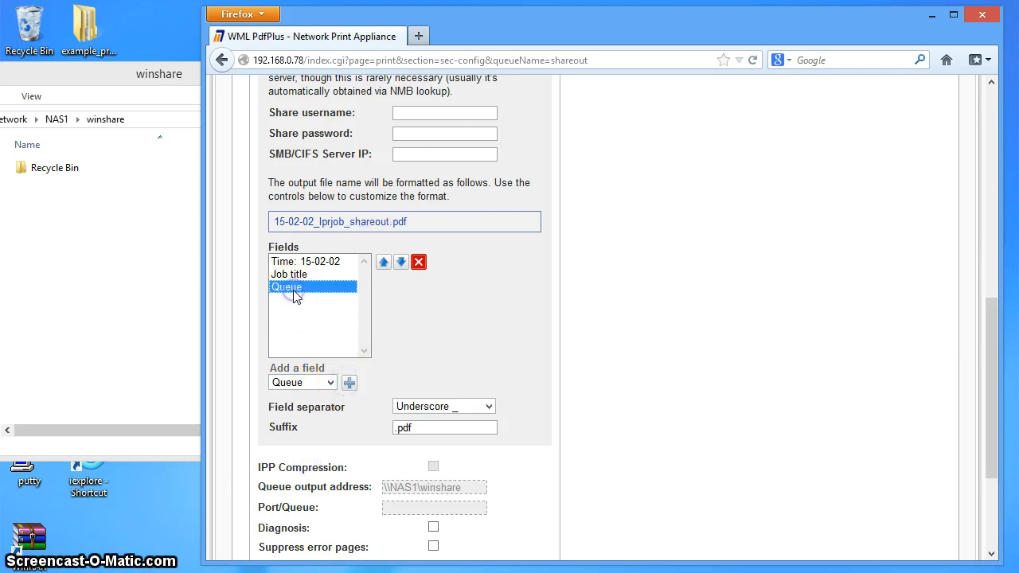
pyautogui.click(383, 262)
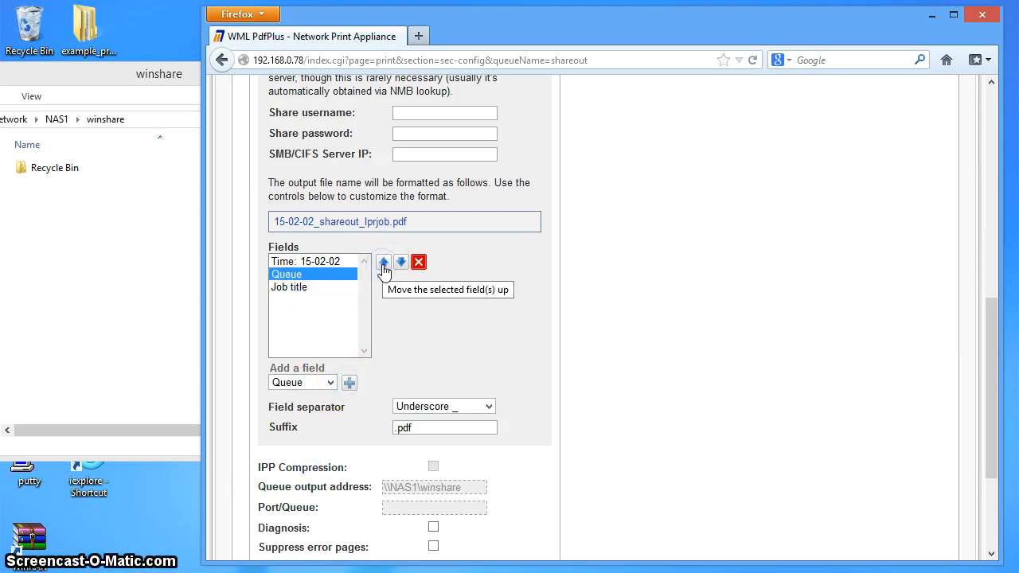
pyautogui.click(383, 262)
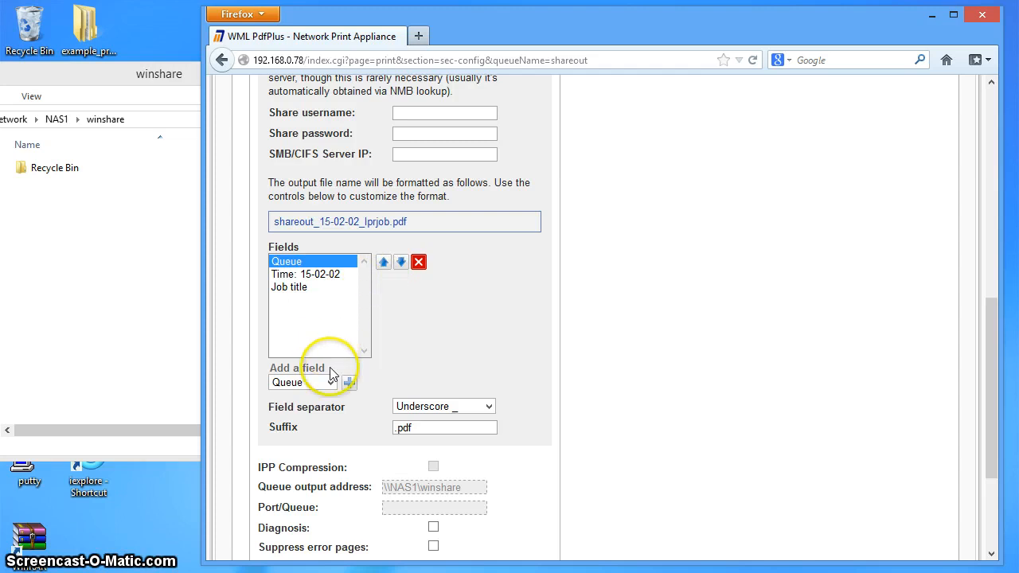
# - Add a Sub-folder field and move it up to sit right after Queue
pyautogui.click(301, 383)
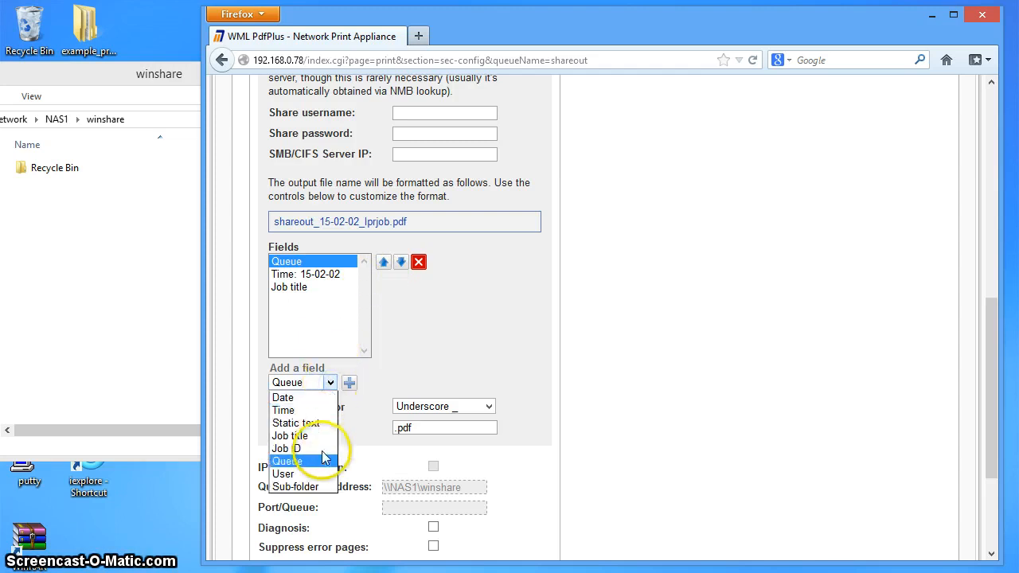
pyautogui.click(296, 486)
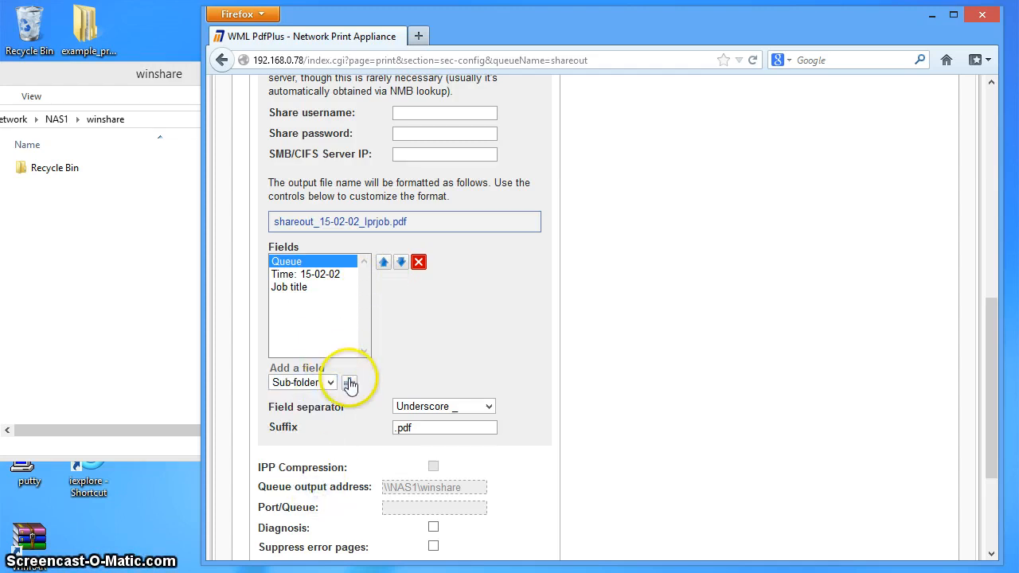
pyautogui.click(350, 383)
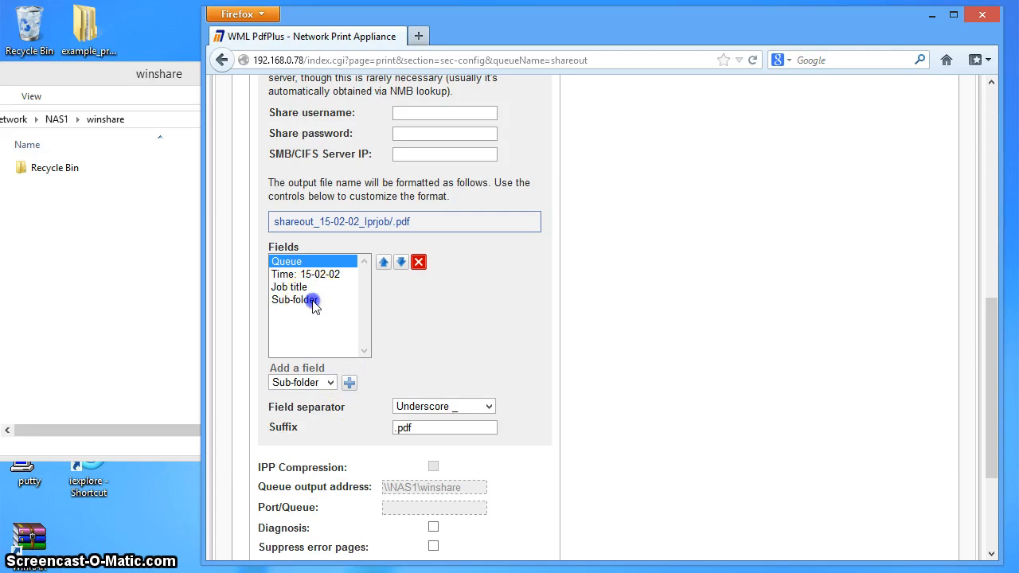
pyautogui.click(296, 300)
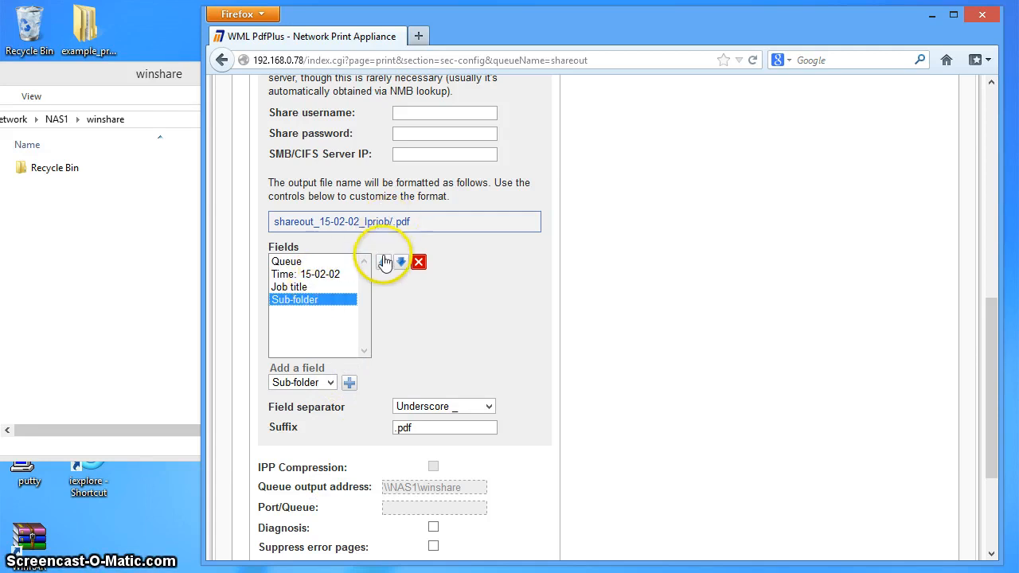
pyautogui.click(384, 262)
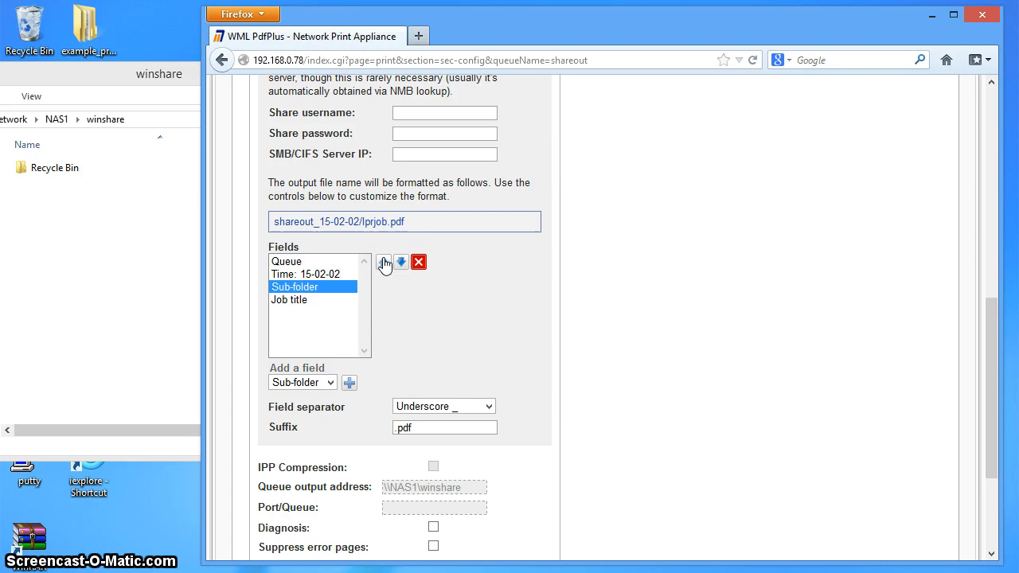
pyautogui.click(383, 262)
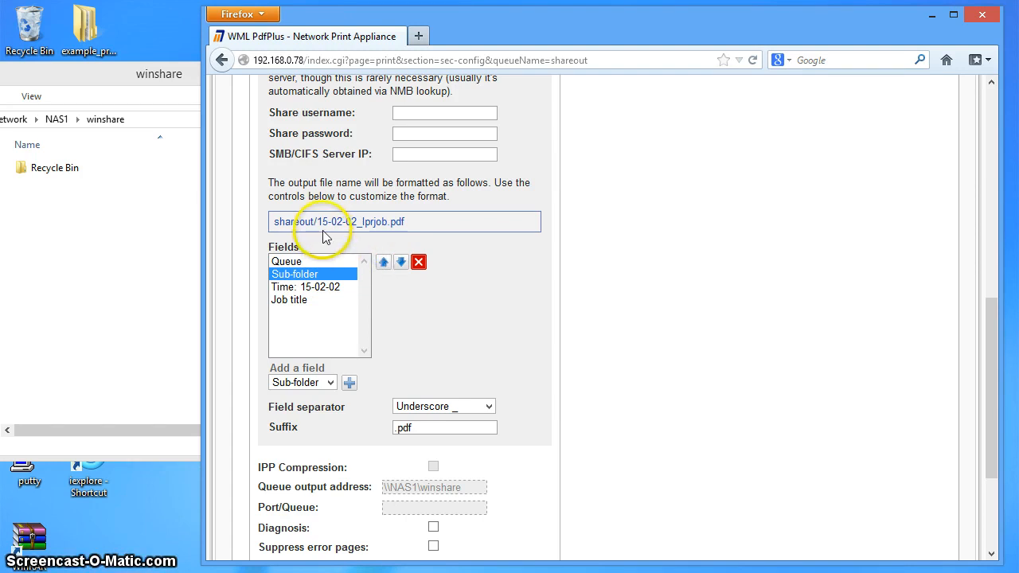
pyautogui.moveTo(276, 229)
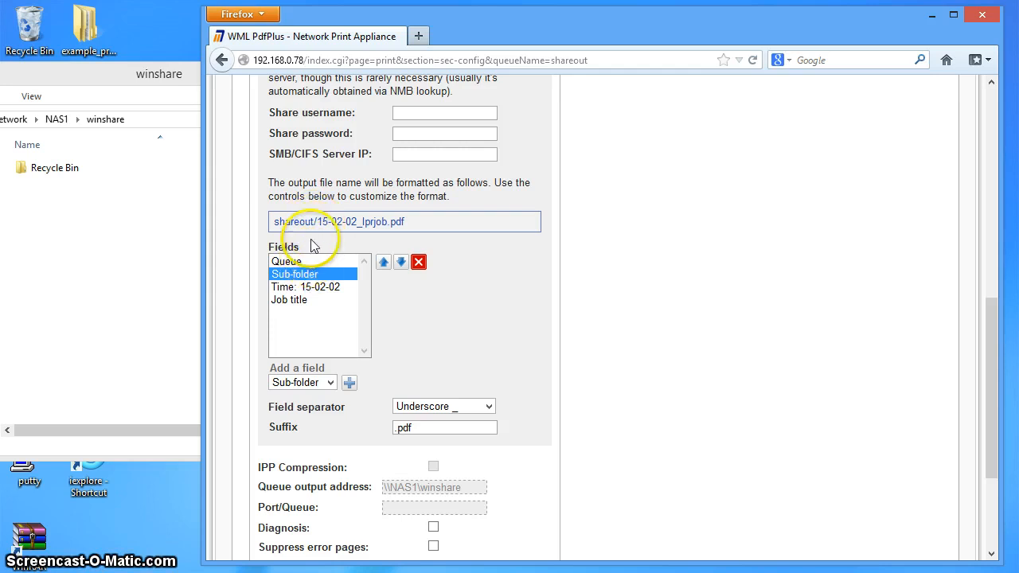
pyautogui.moveTo(510, 335)
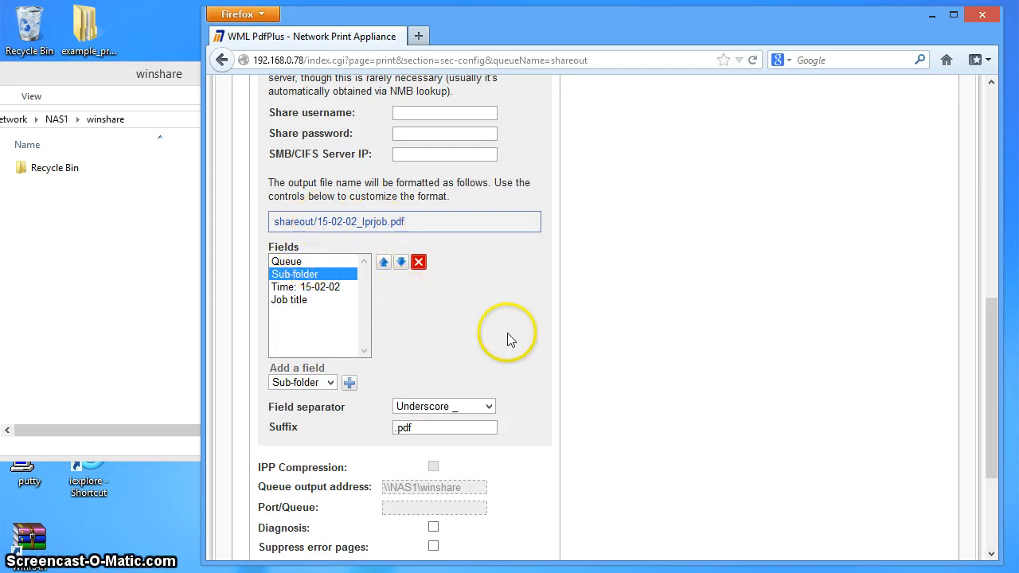
# - Update the shareout queue with the new file name format and dismiss the success notice
pyautogui.scroll(-3)
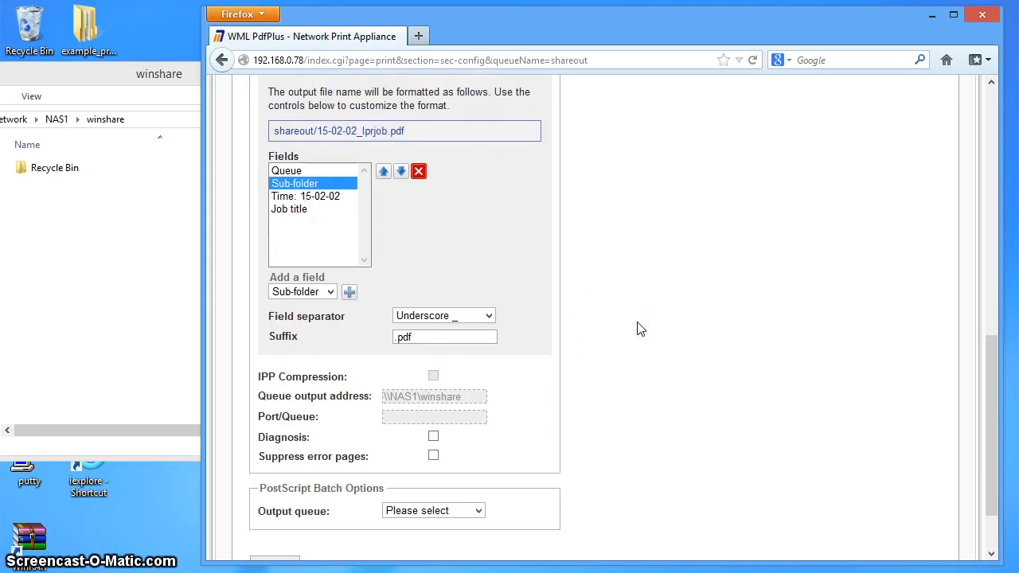
pyautogui.scroll(-3)
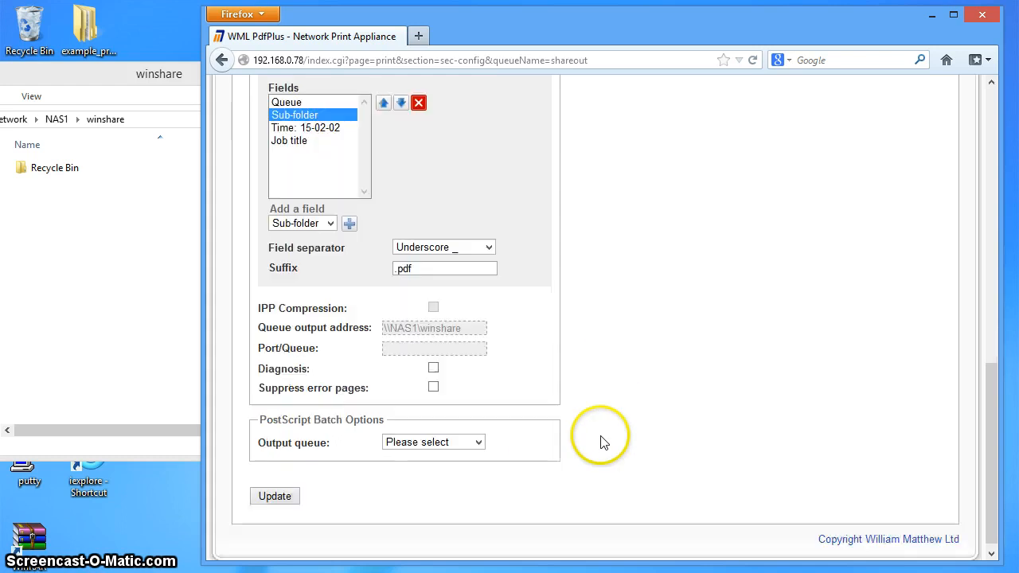
pyautogui.click(274, 489)
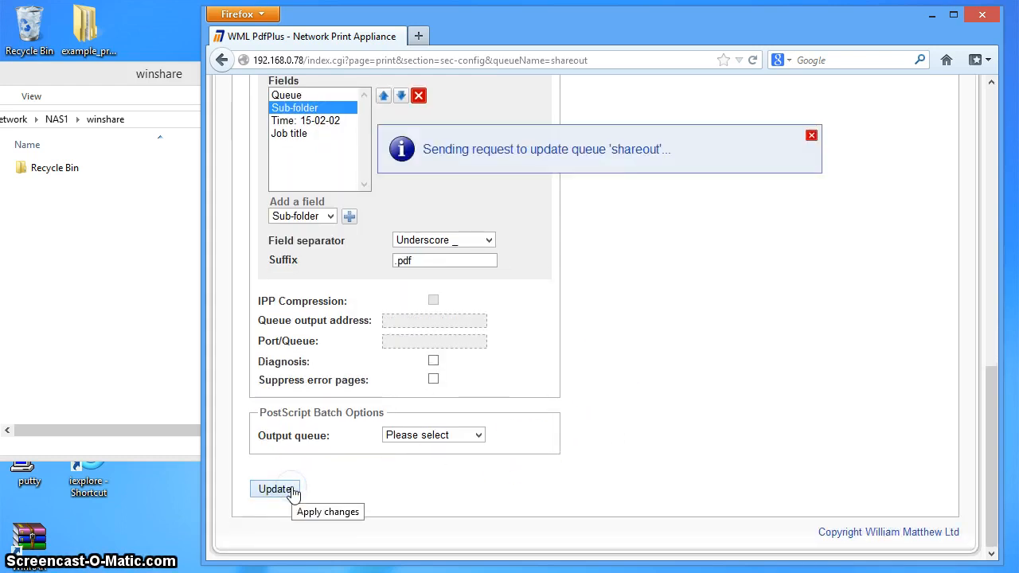
pyautogui.click(275, 489)
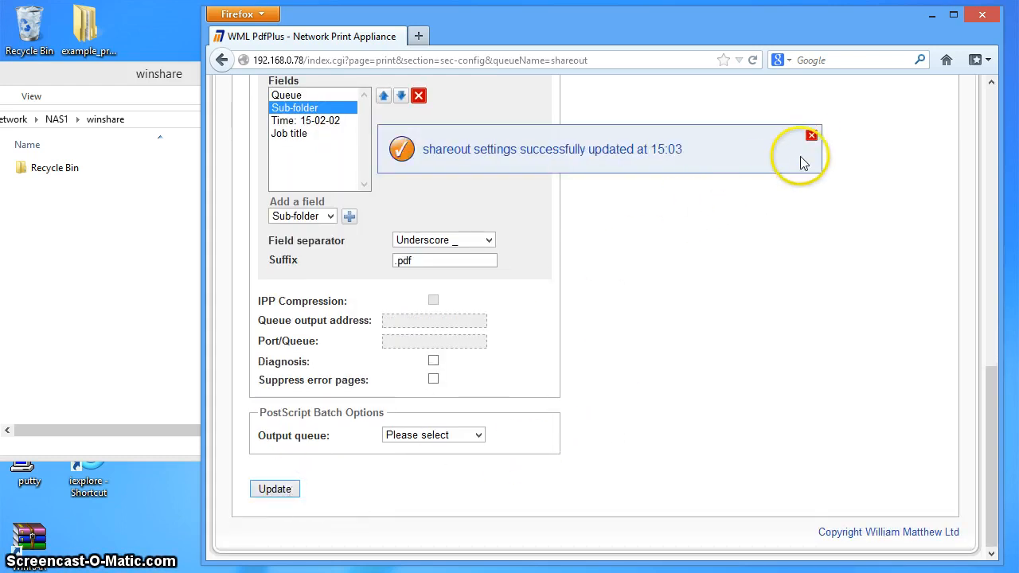
pyautogui.click(812, 135)
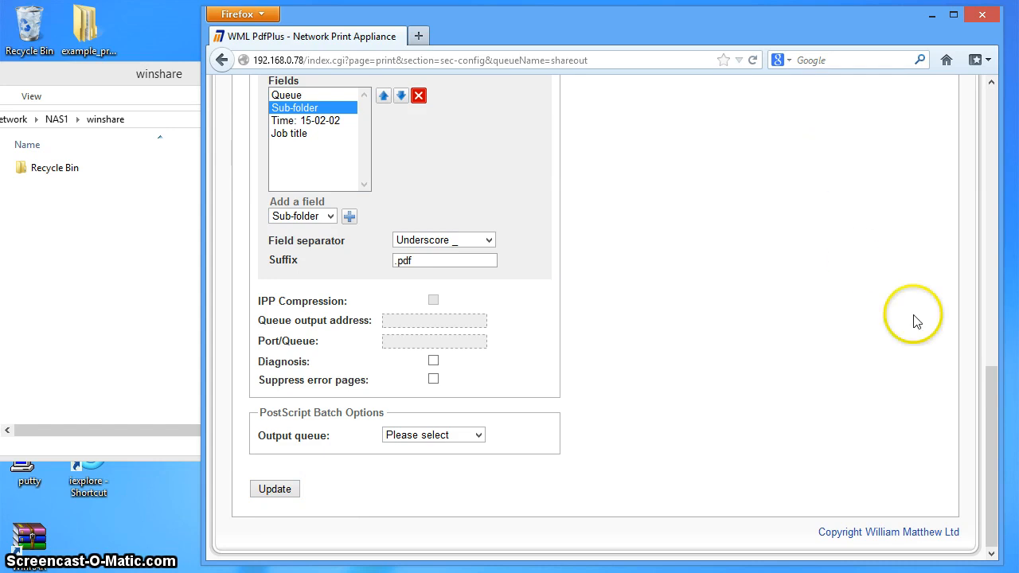
pyautogui.scroll(3)
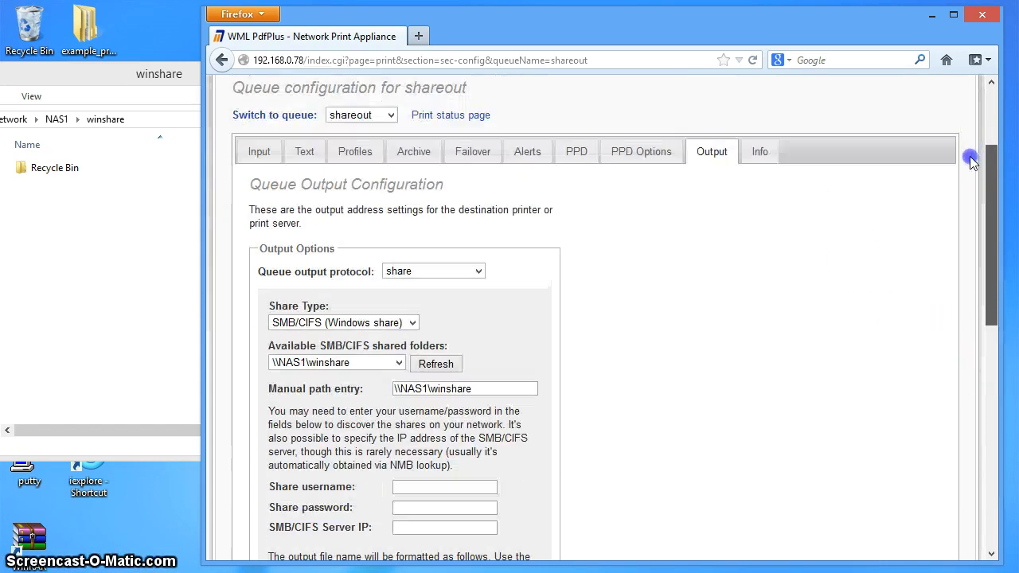
pyautogui.scroll(3)
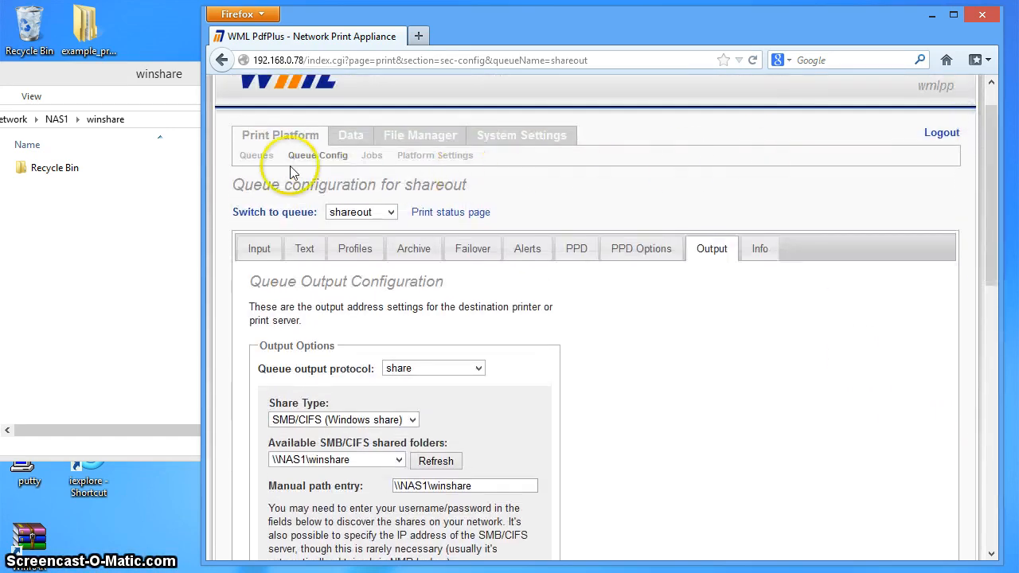
# - Print example_policy_cert_letter on the shareout queue from the Queues list
pyautogui.click(256, 155)
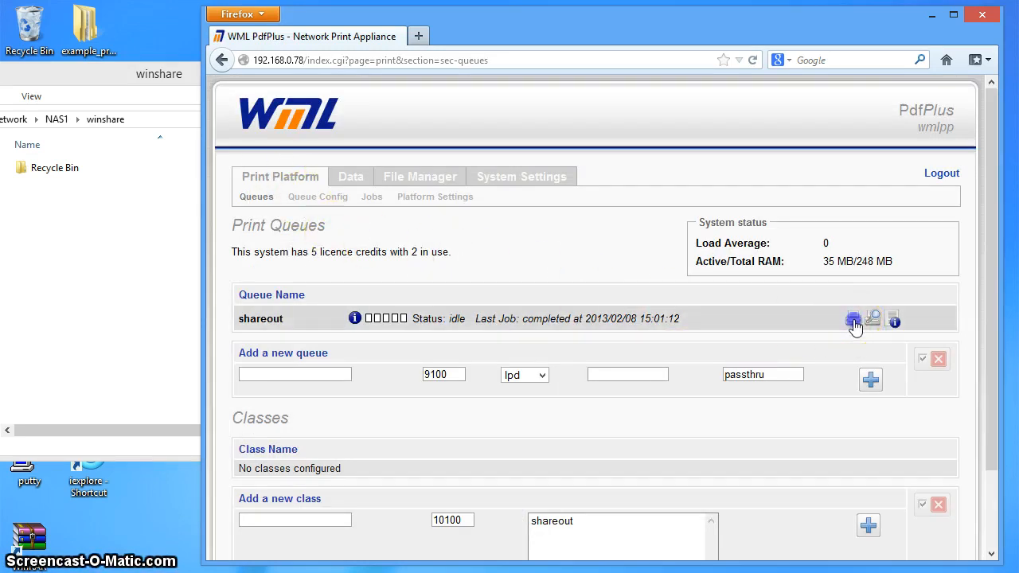
pyautogui.click(854, 320)
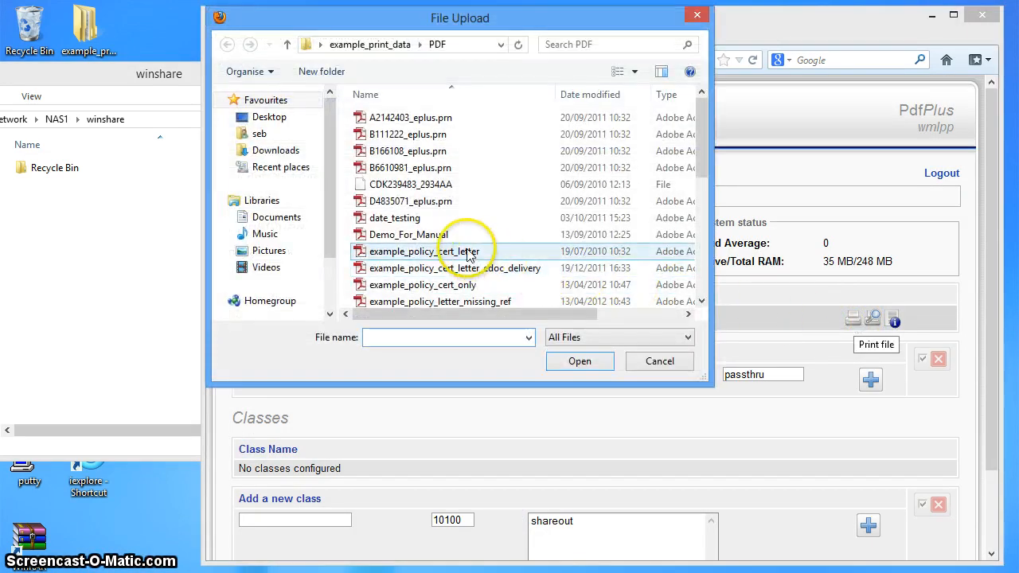
pyautogui.click(579, 361)
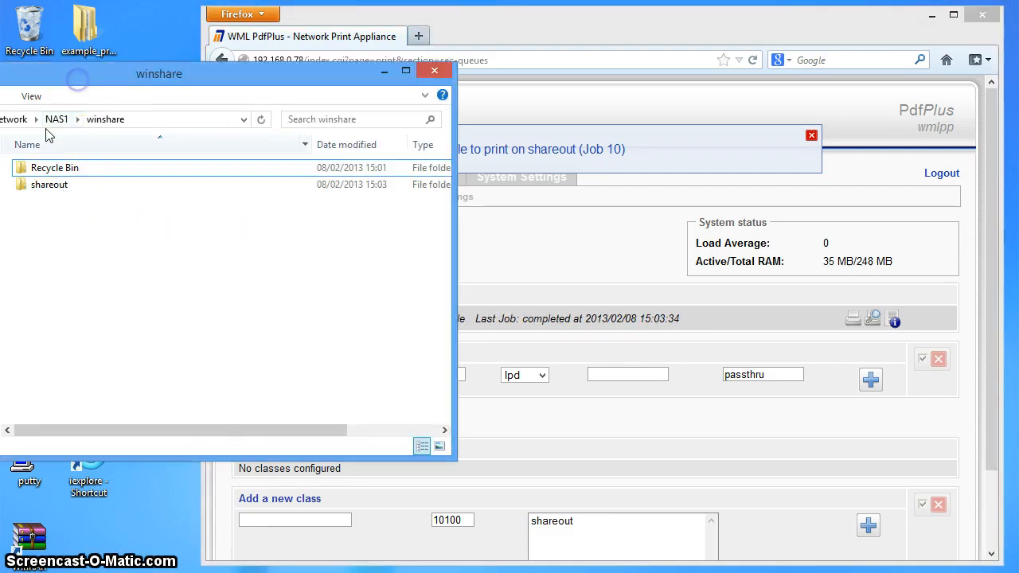
# - Open winshare's shareout folder and open 15-03-34_example_policy_cert_letter_pdf
pyautogui.doubleClick(49, 184)
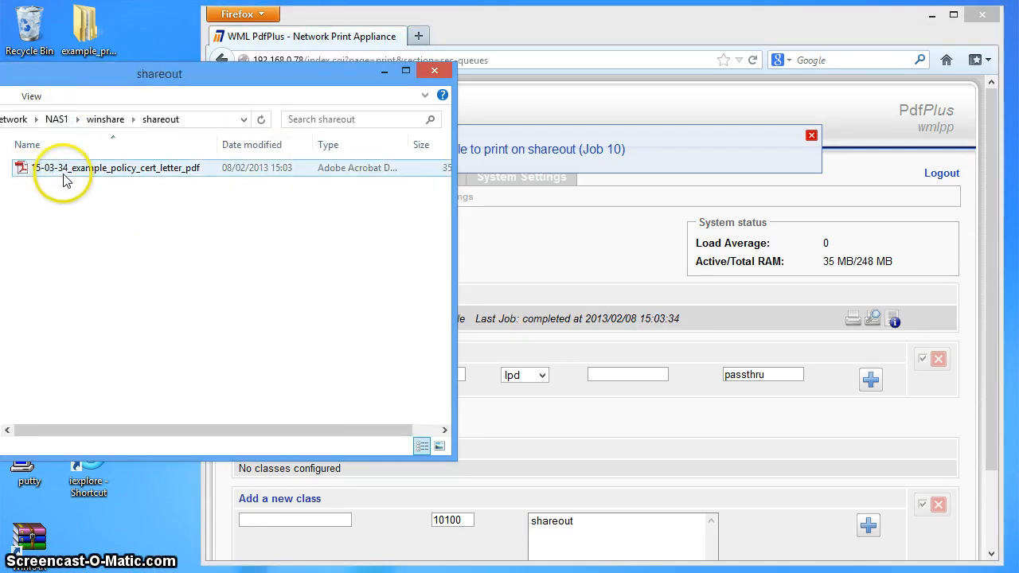
pyautogui.click(812, 135)
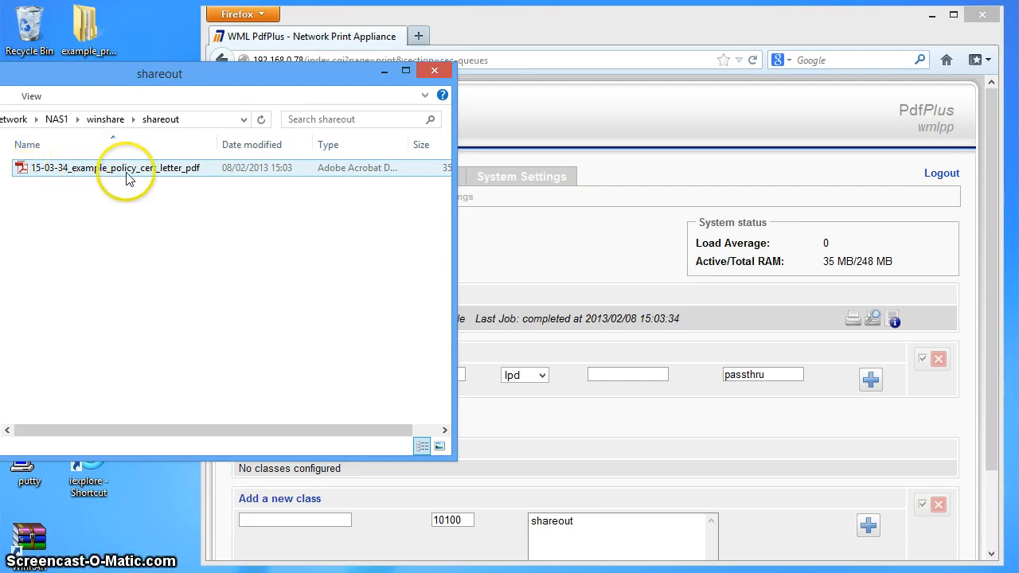
pyautogui.click(120, 168)
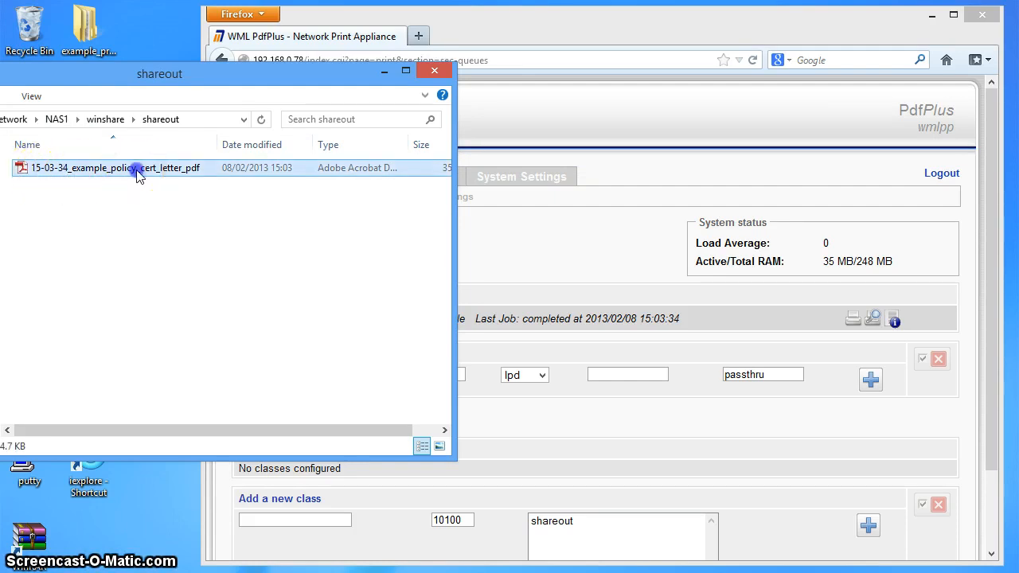
pyautogui.doubleClick(111, 167)
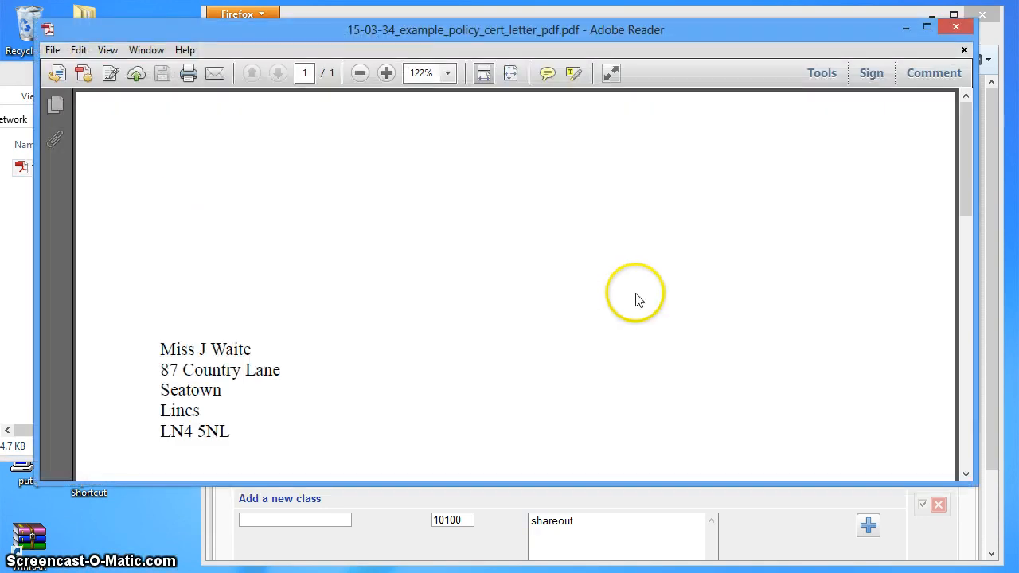
# - Scroll through the policy certificate letter in Adobe Reader, then close it
pyautogui.scroll(-3)
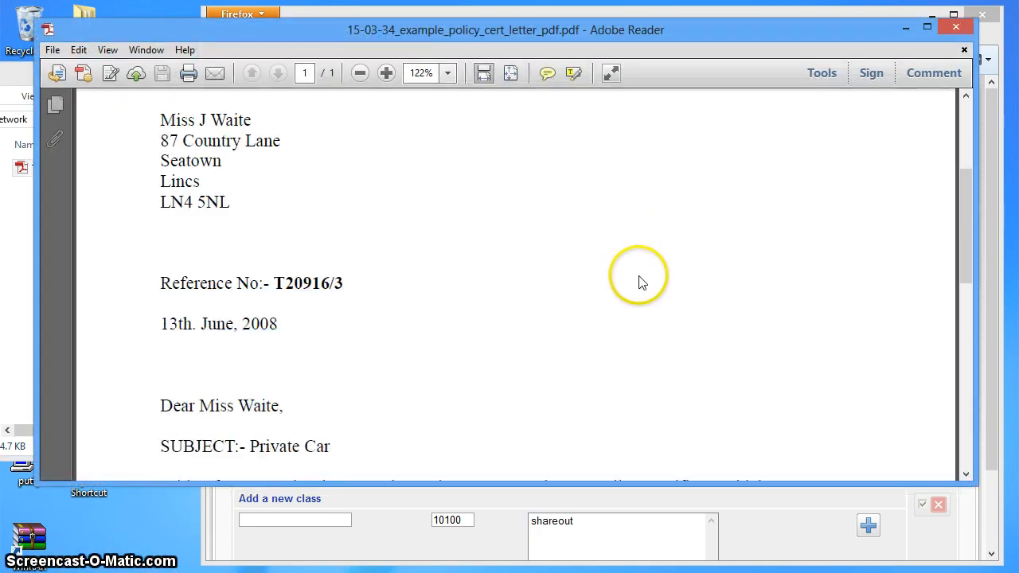
pyautogui.scroll(-3)
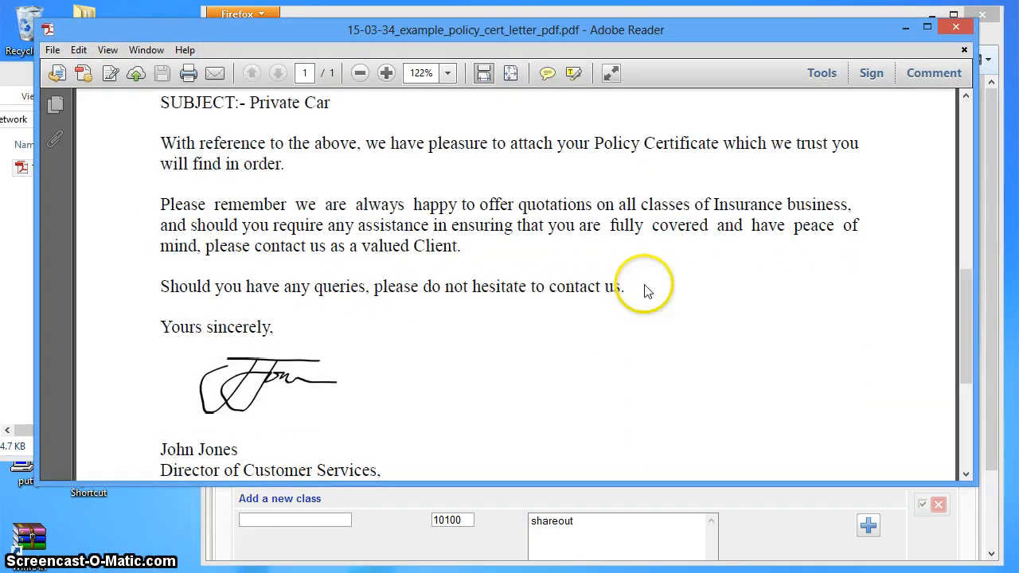
pyautogui.scroll(-3)
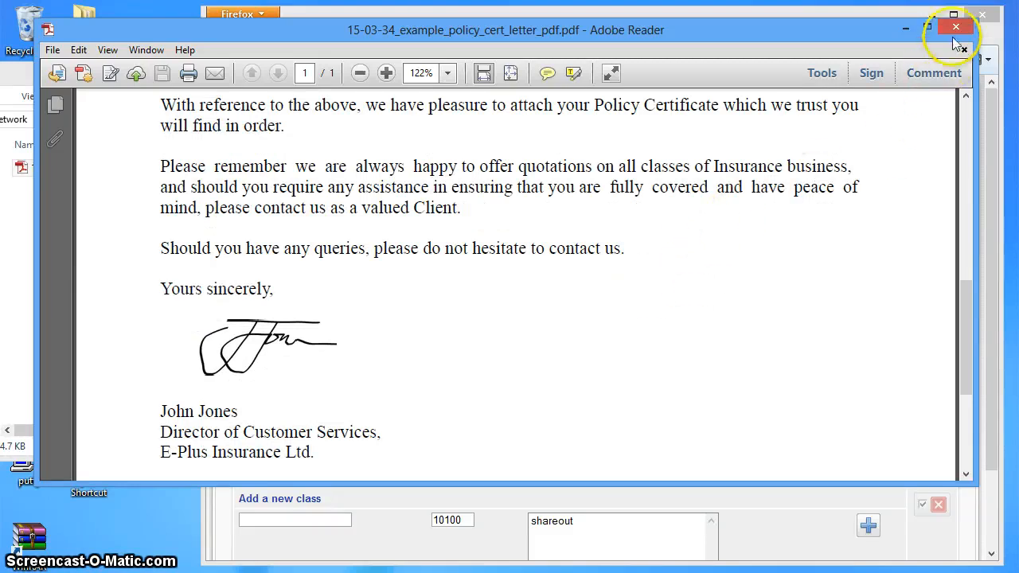
pyautogui.click(956, 27)
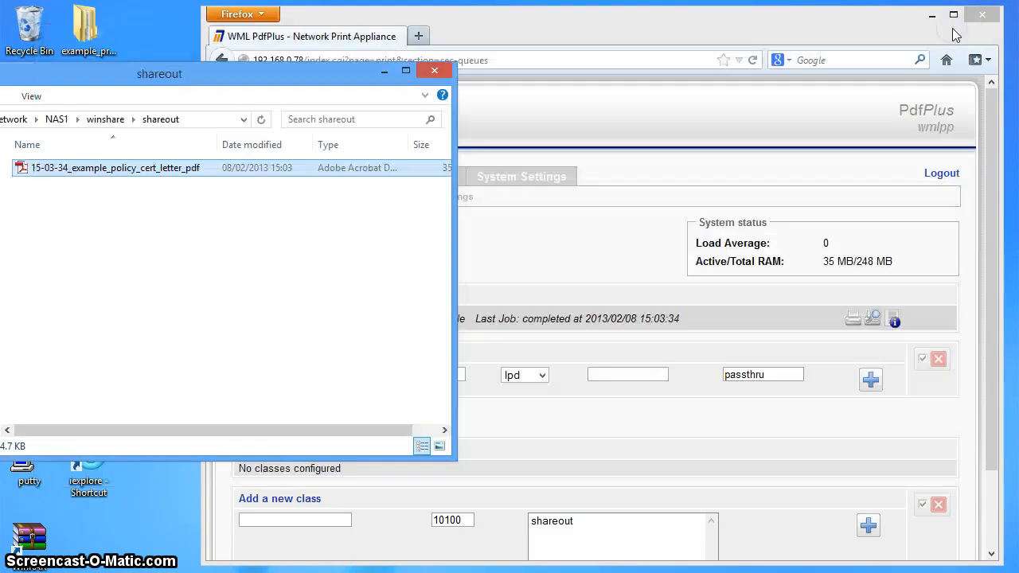
pyautogui.moveTo(599, 24)
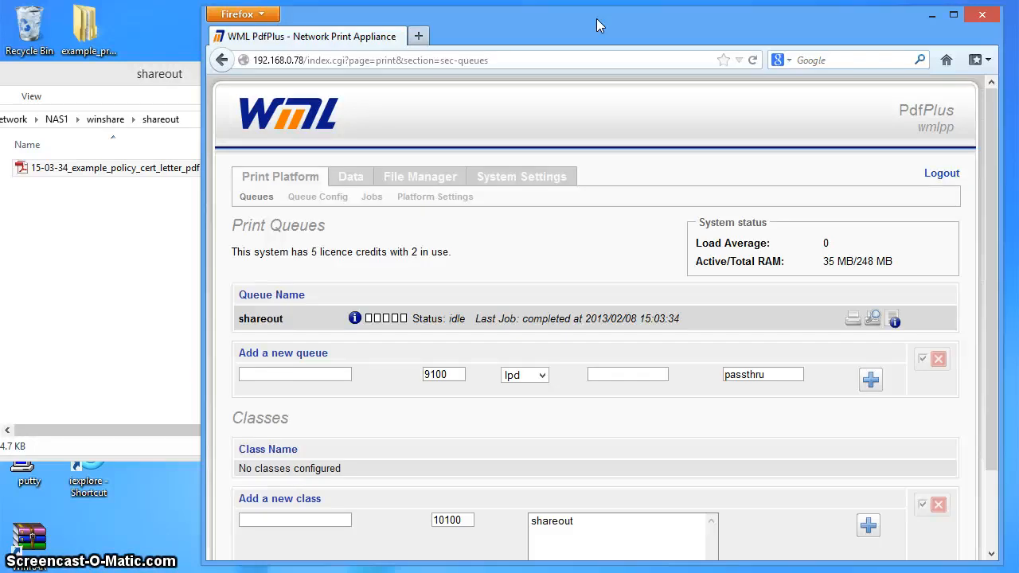
pyautogui.moveTo(641, 50)
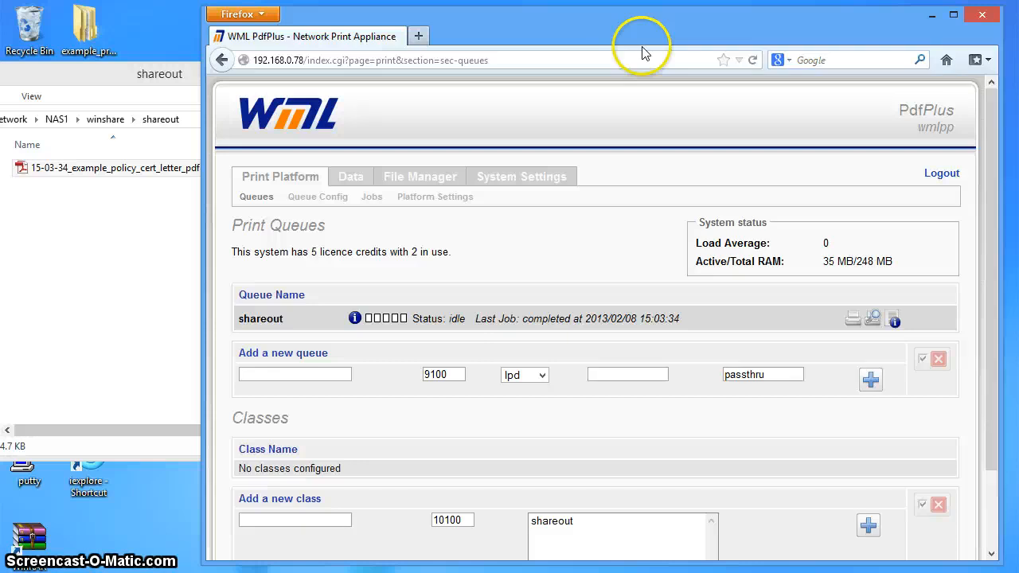